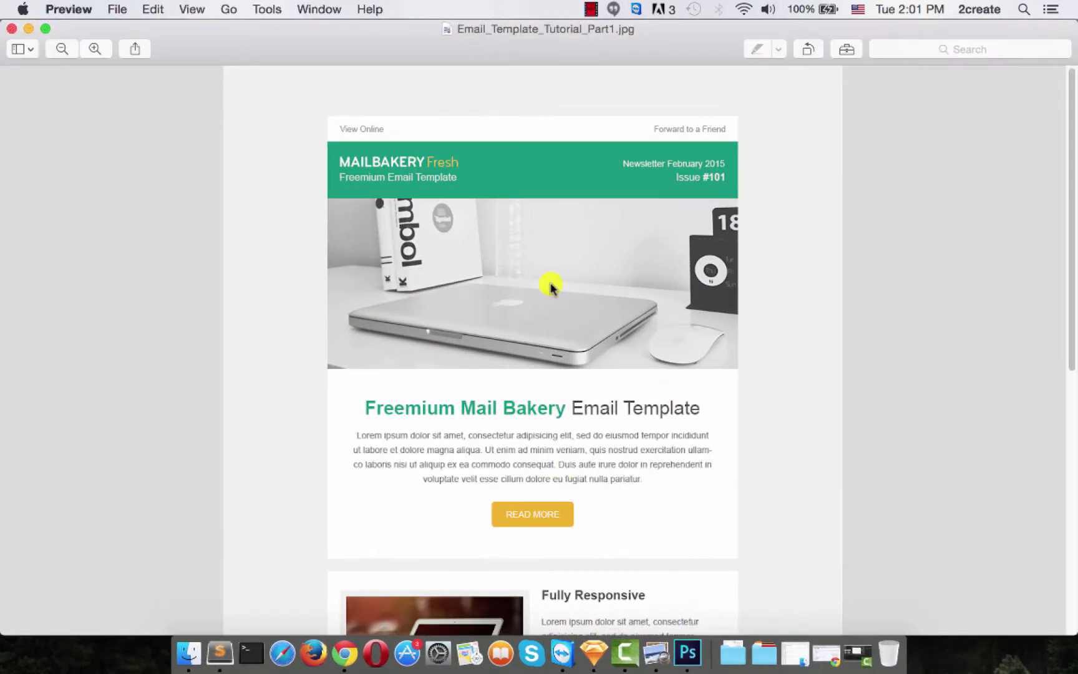
mouse_move(324, 160)
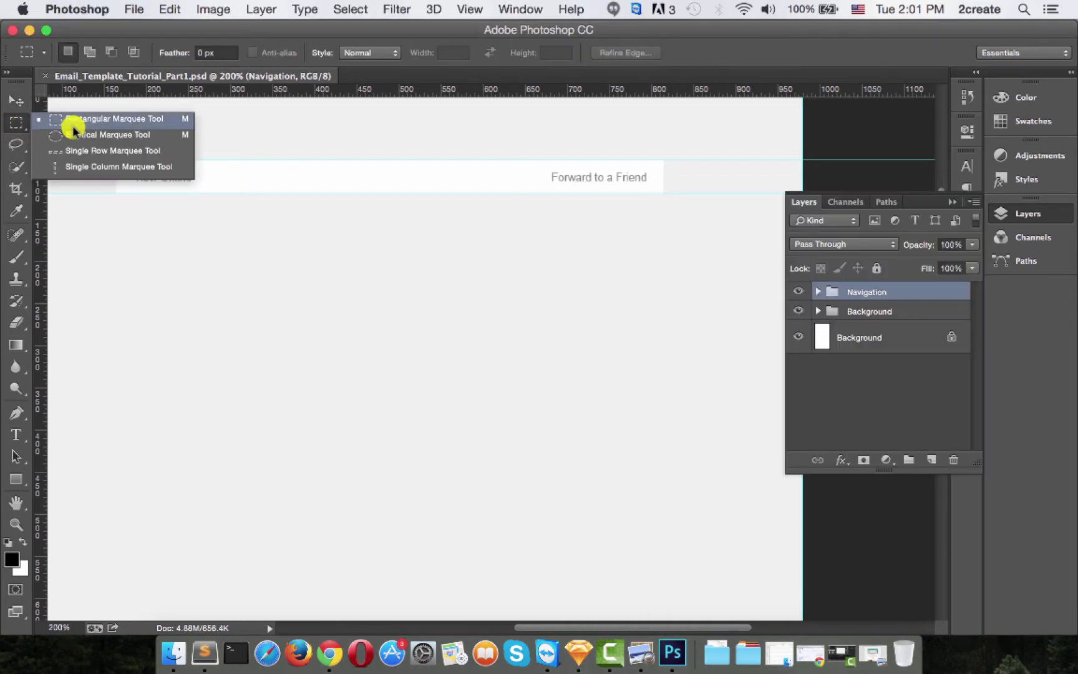
Mark a 90 × 90 px marquee selection below the navigation to set the header height
left_click(100, 119)
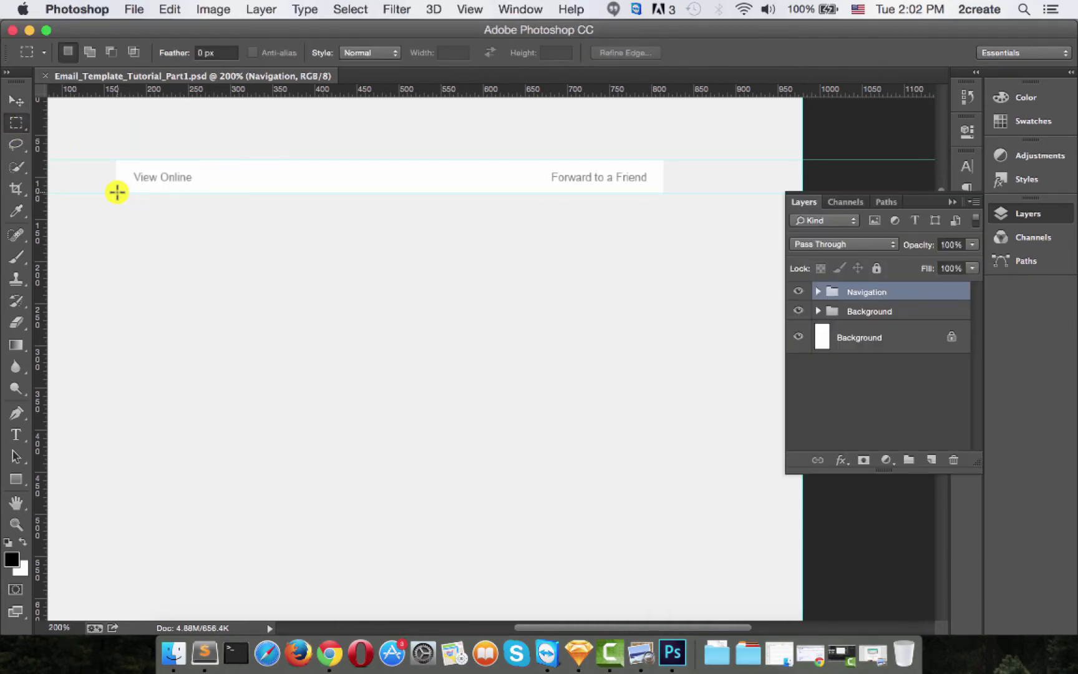
left_click_drag(116, 193, 178, 249)
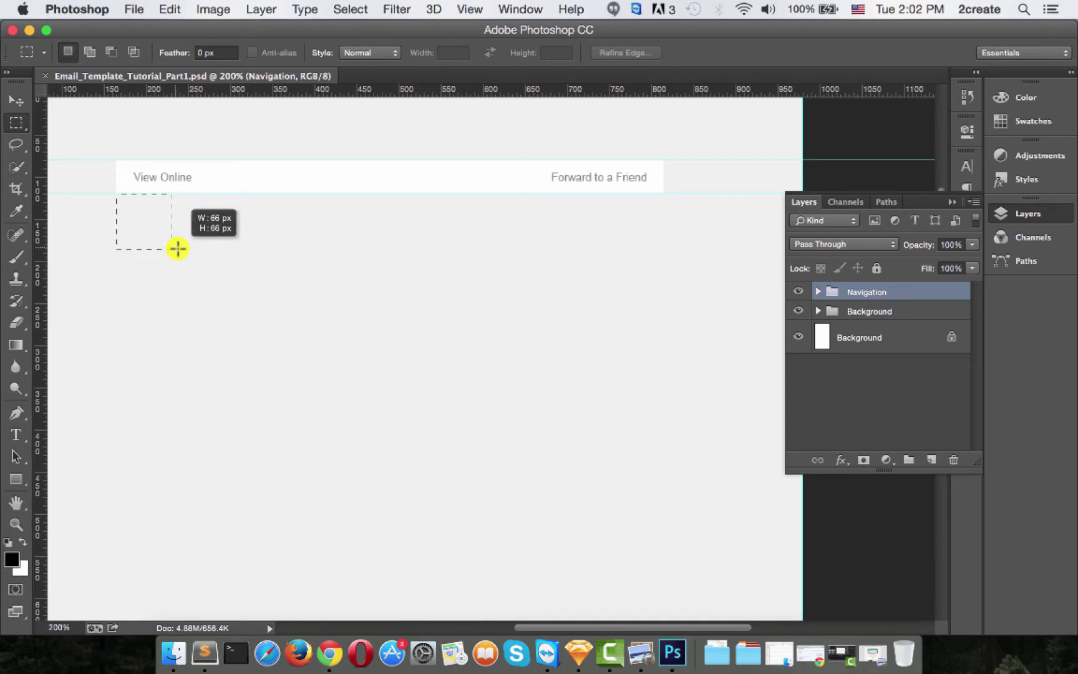
left_click_drag(177, 248, 199, 264)
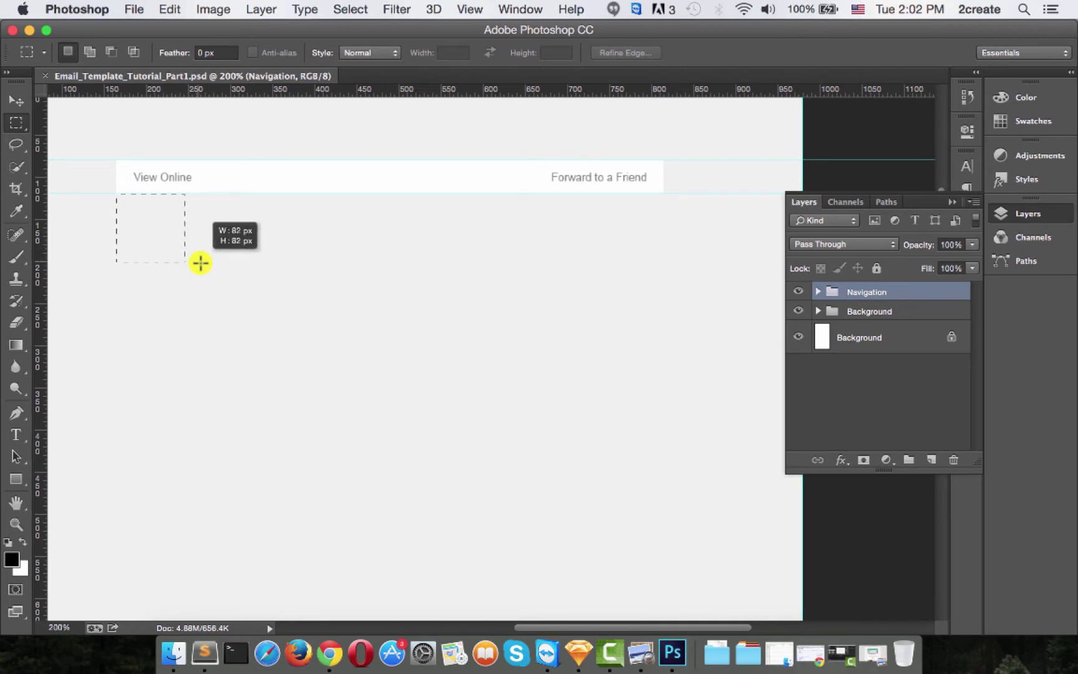
left_click_drag(200, 263, 206, 269)
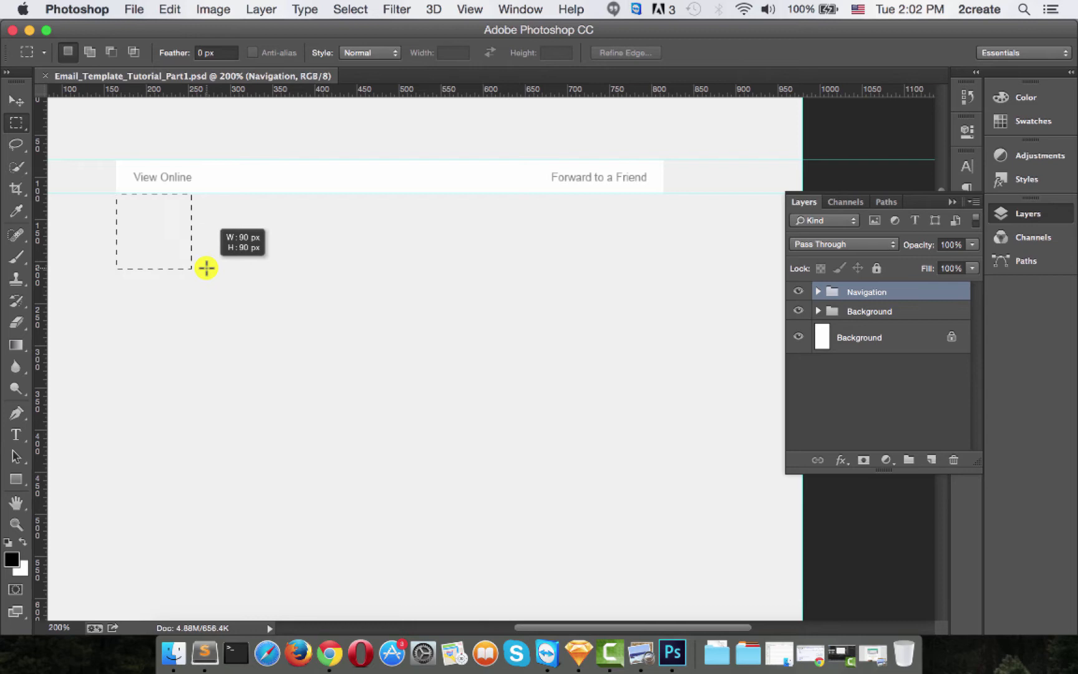
left_click_drag(206, 267, 267, 253)
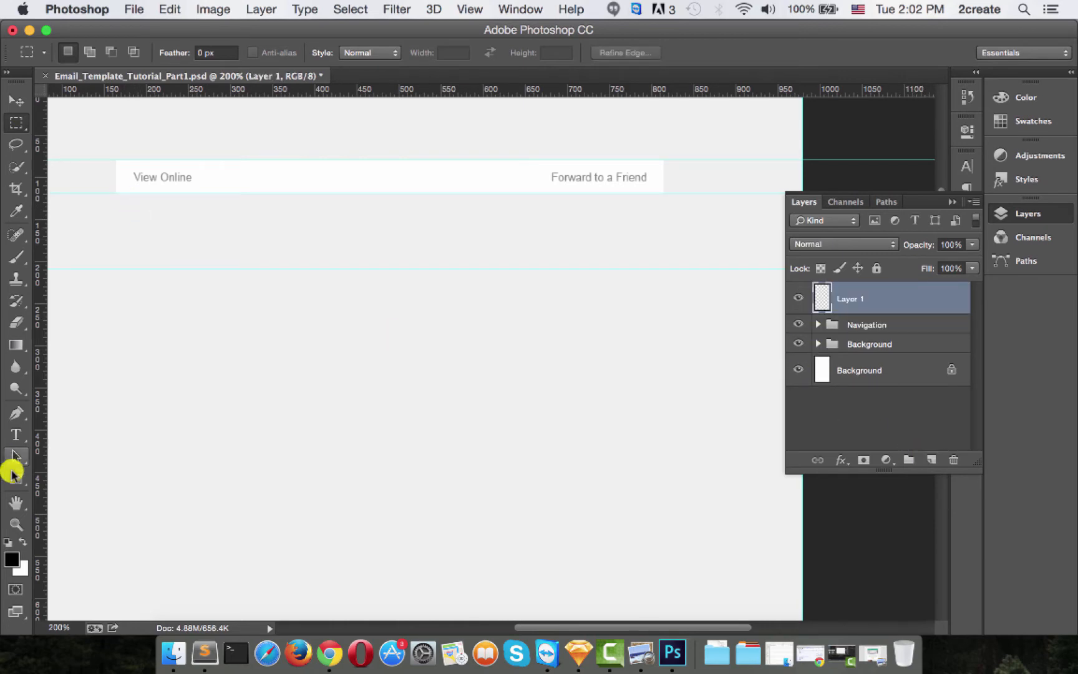
Give the Rectangle Tool a custom fill colour of 009a7c for the header bar
left_click(15, 478)
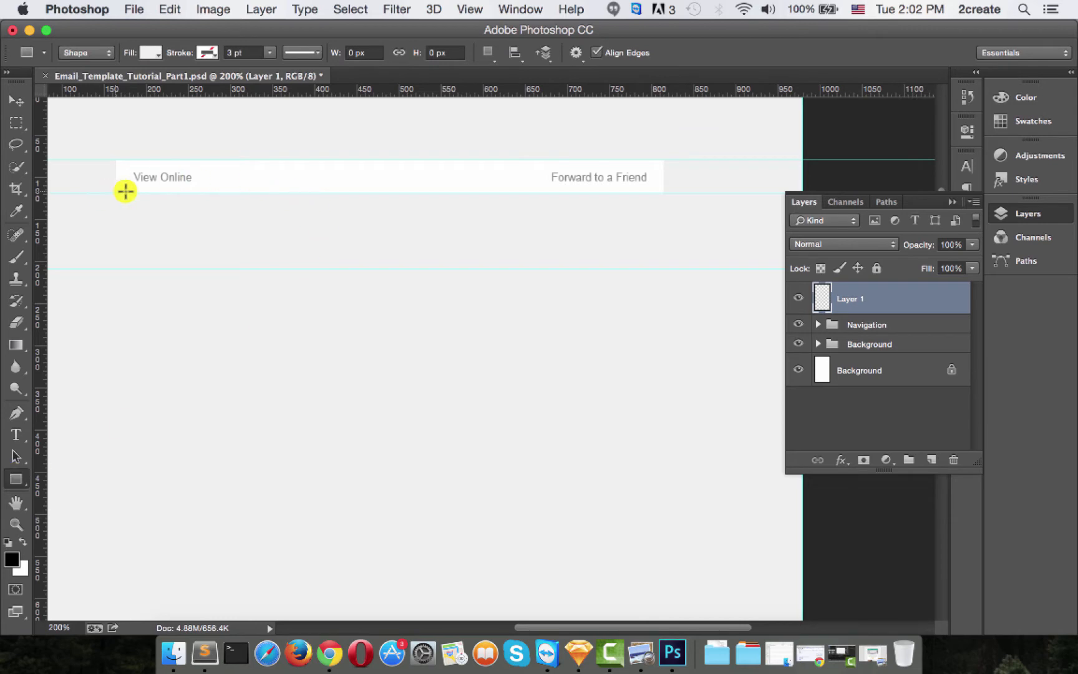
mouse_move(674, 215)
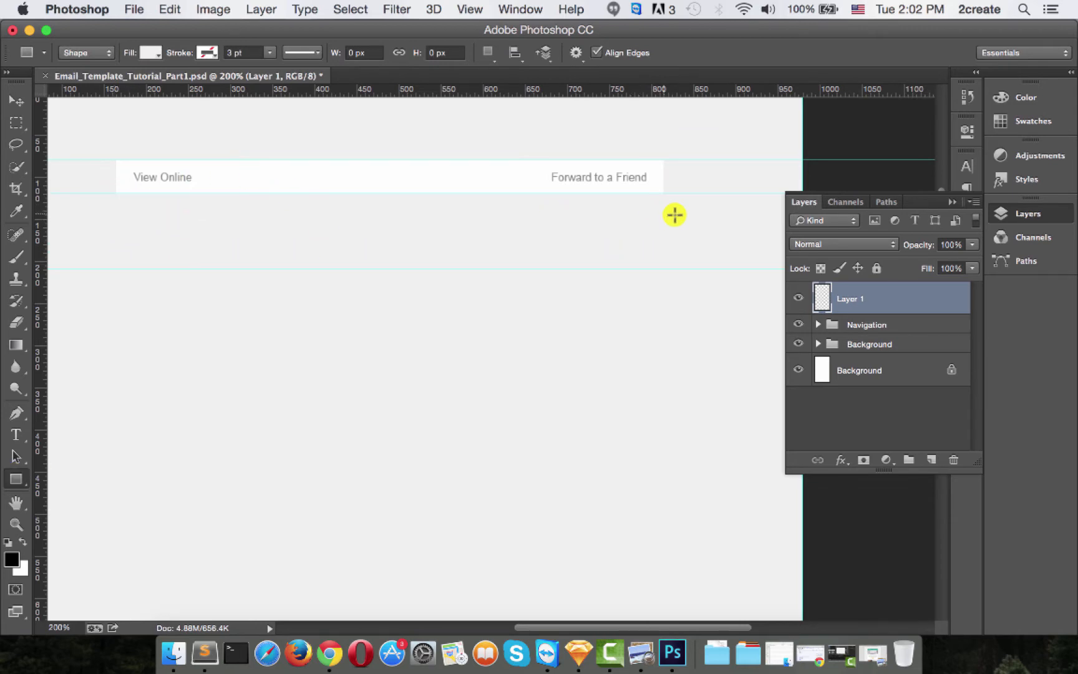
mouse_move(63, 407)
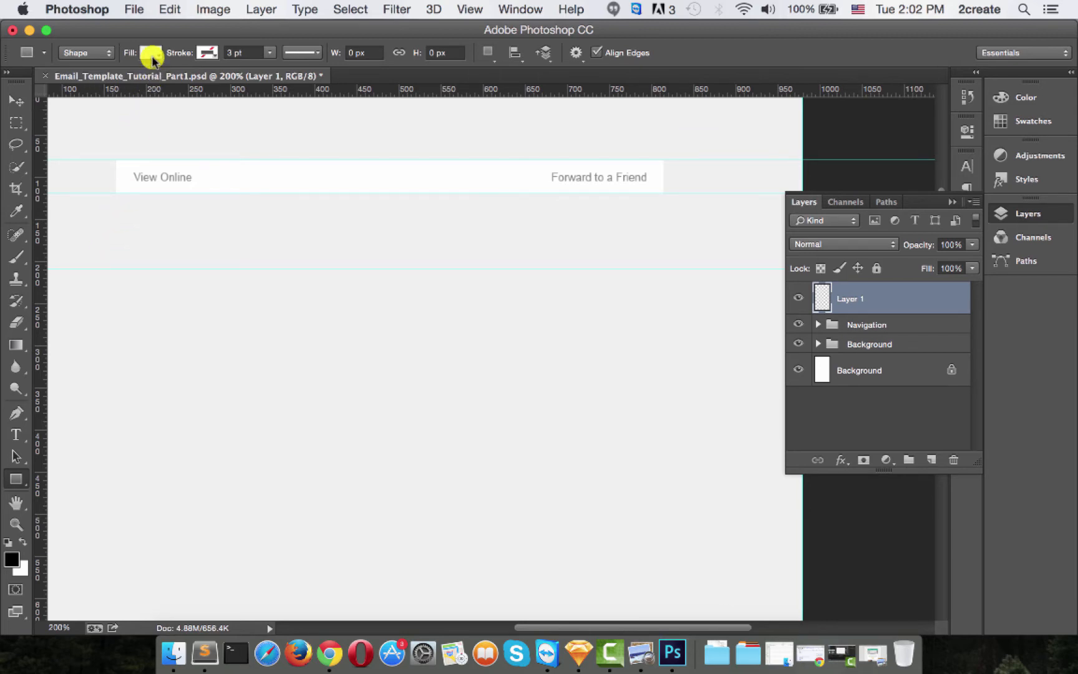
left_click(151, 52)
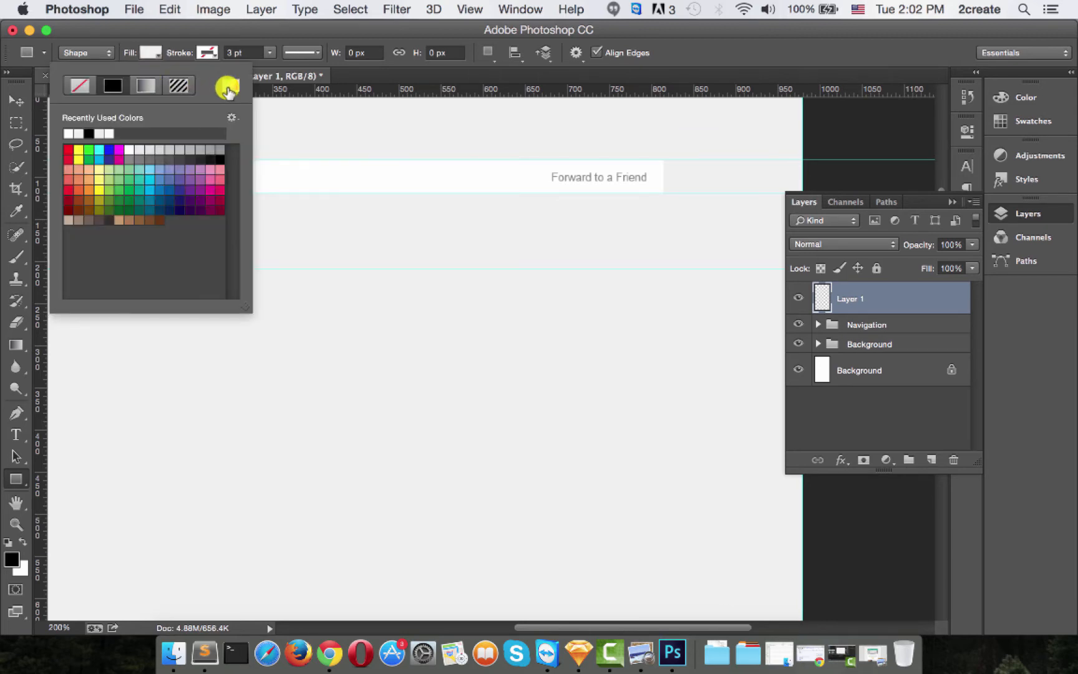
left_click(226, 87)
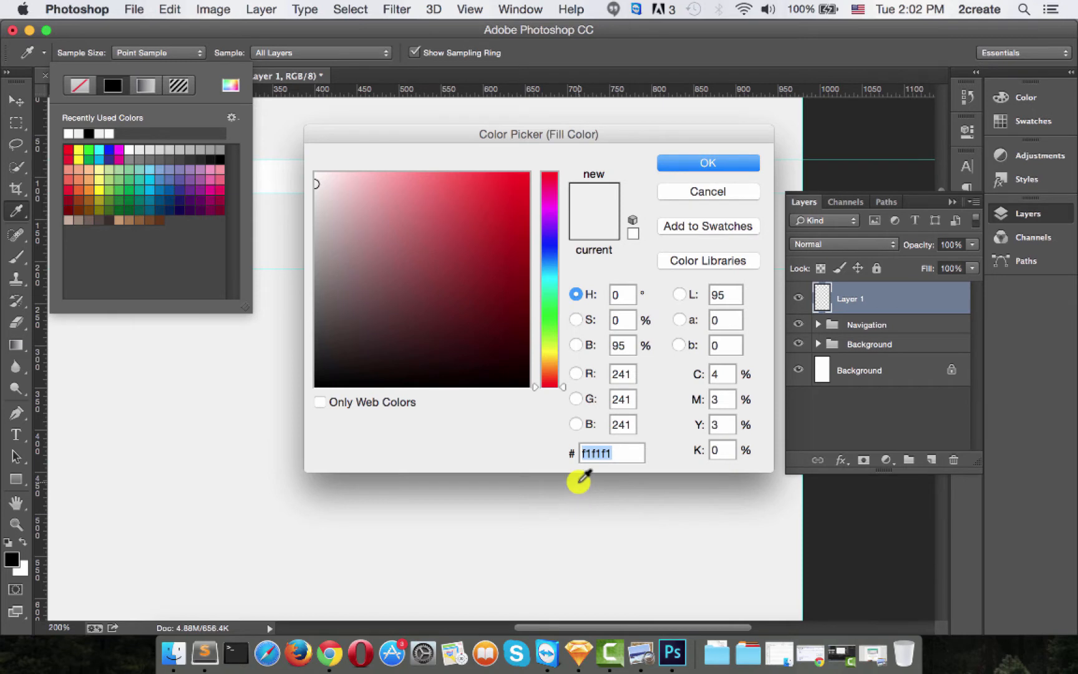
type("009a7c")
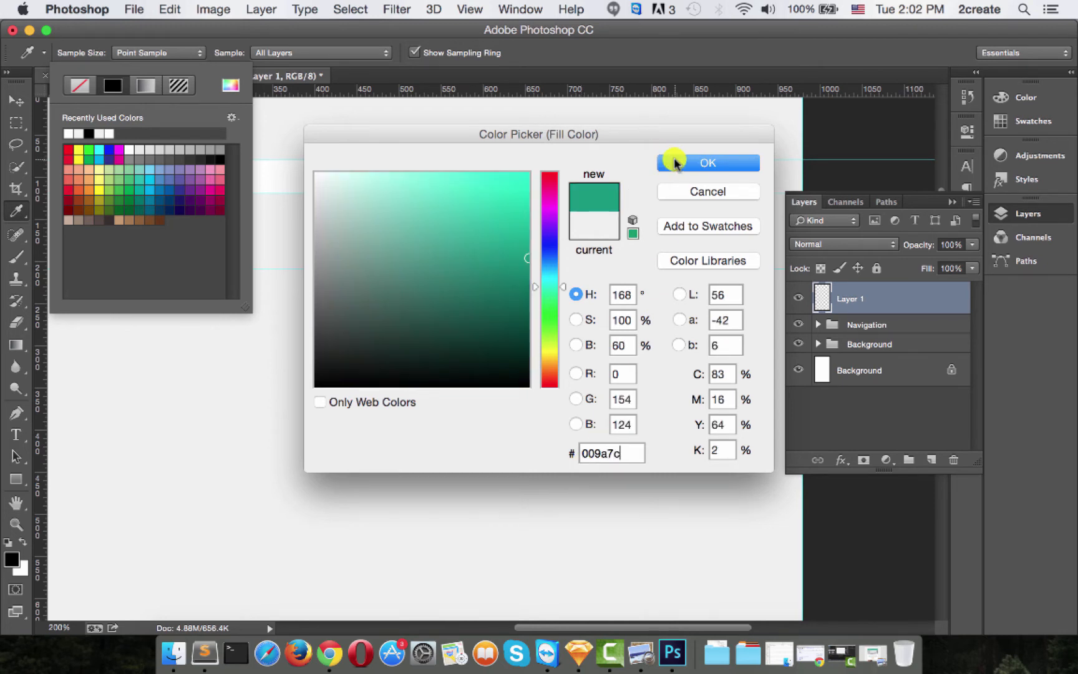
left_click(708, 163)
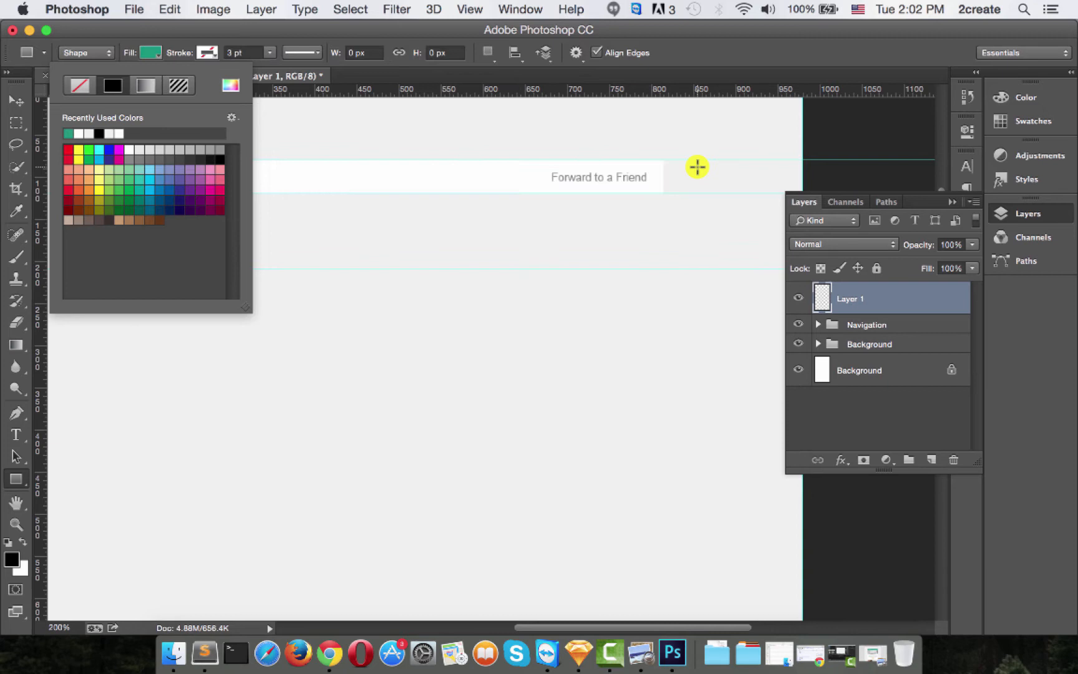
mouse_move(161, 30)
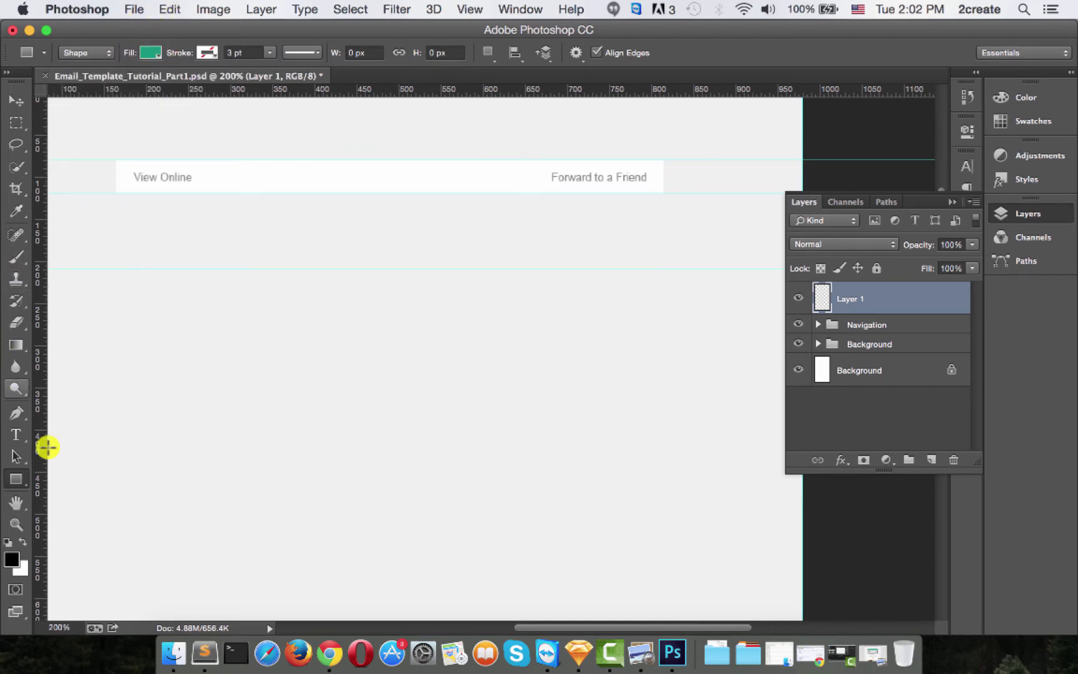
left_click(210, 53)
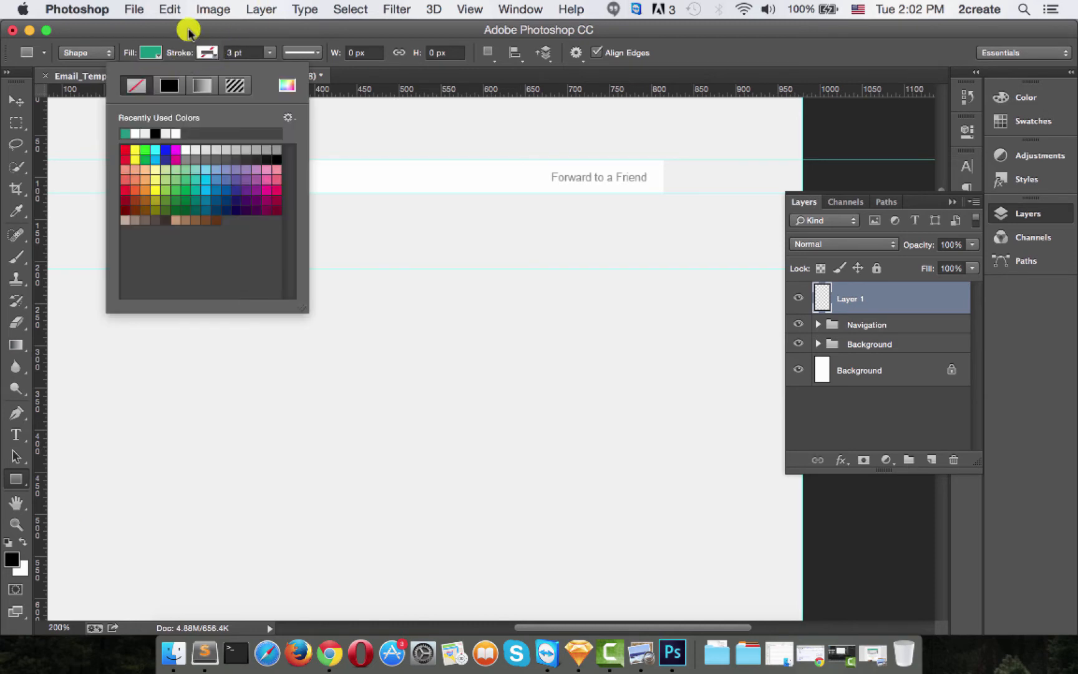
left_click(116, 194)
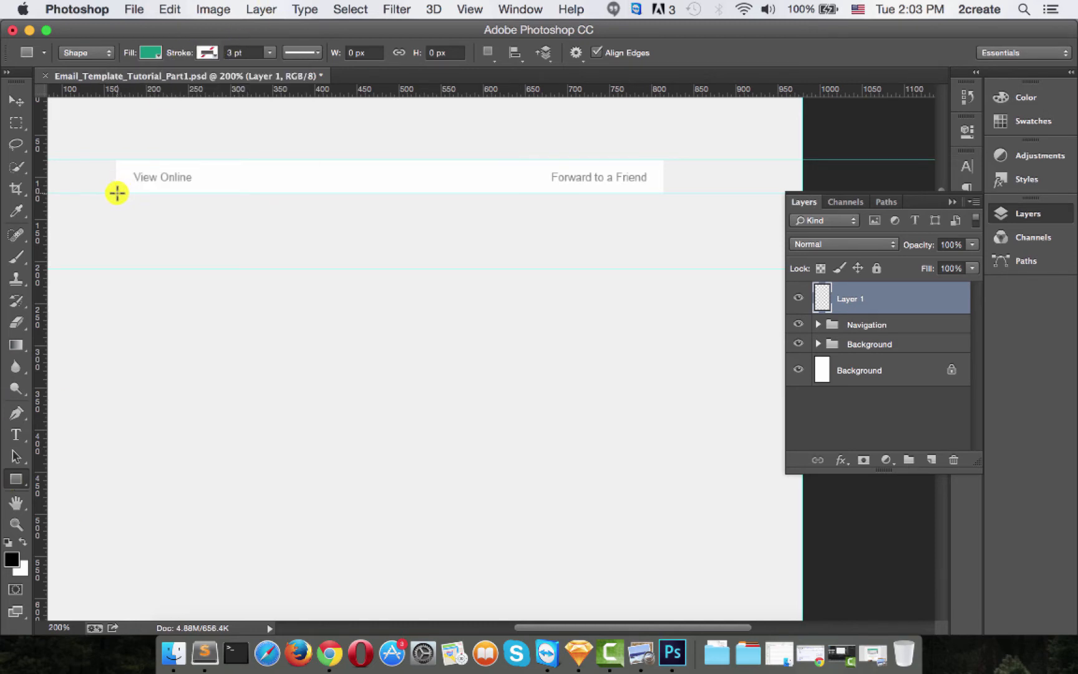
Draw the 650 × 90 px green bar under the navigation and rename its layer Header bg
left_click_drag(118, 194, 633, 267)
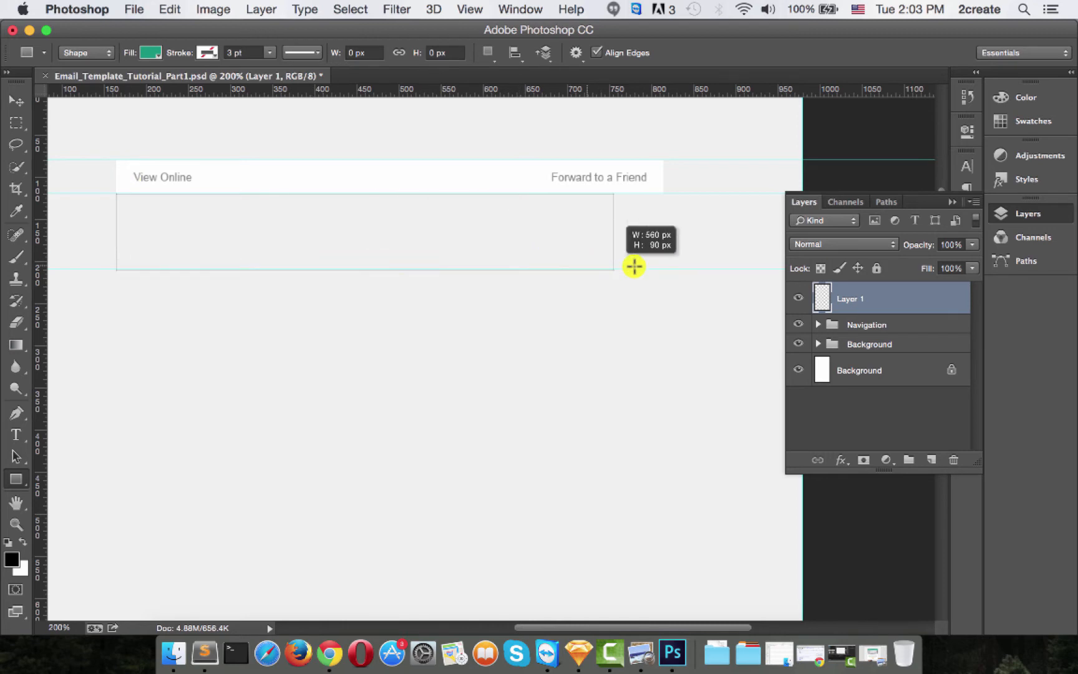
left_click_drag(117, 196, 662, 271)
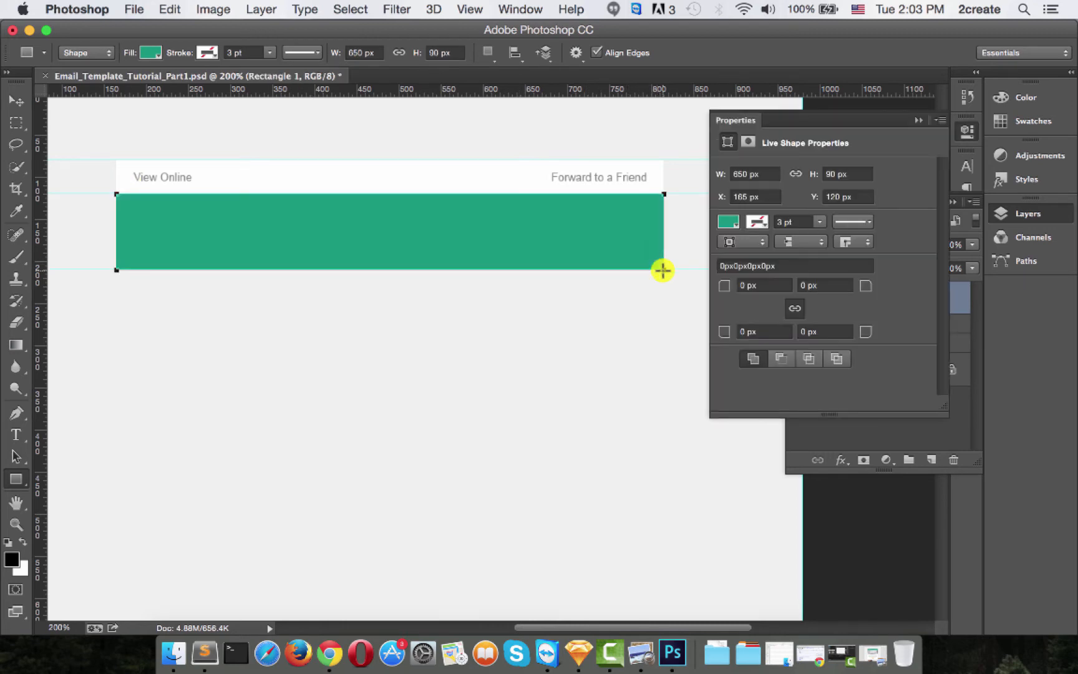
left_click(14, 100)
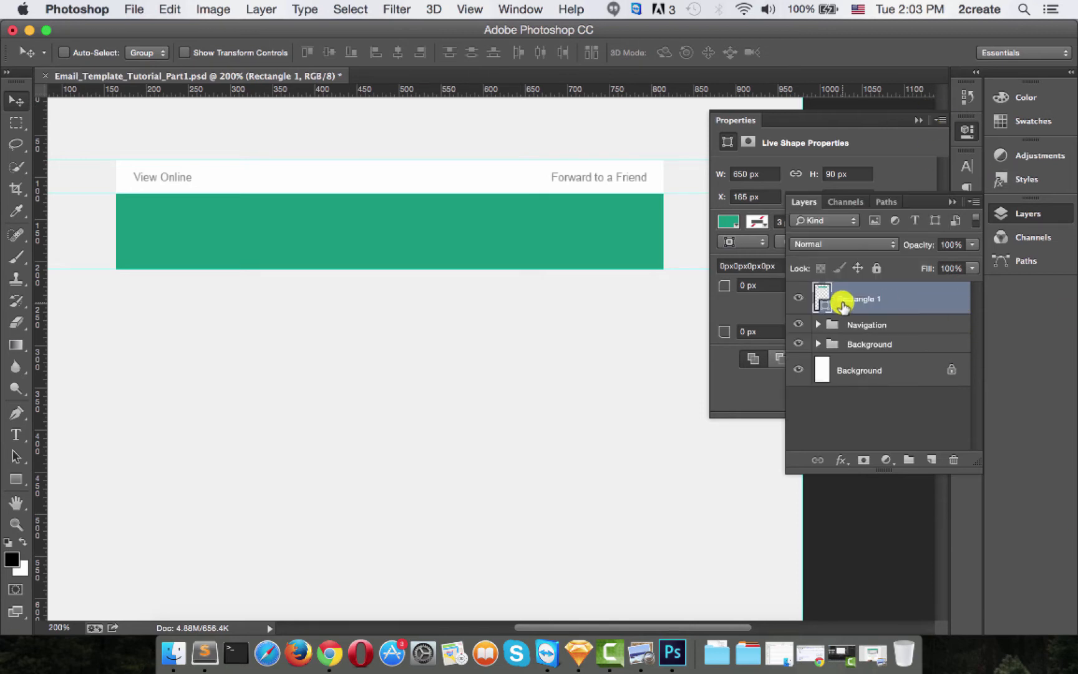
double_click(861, 299)
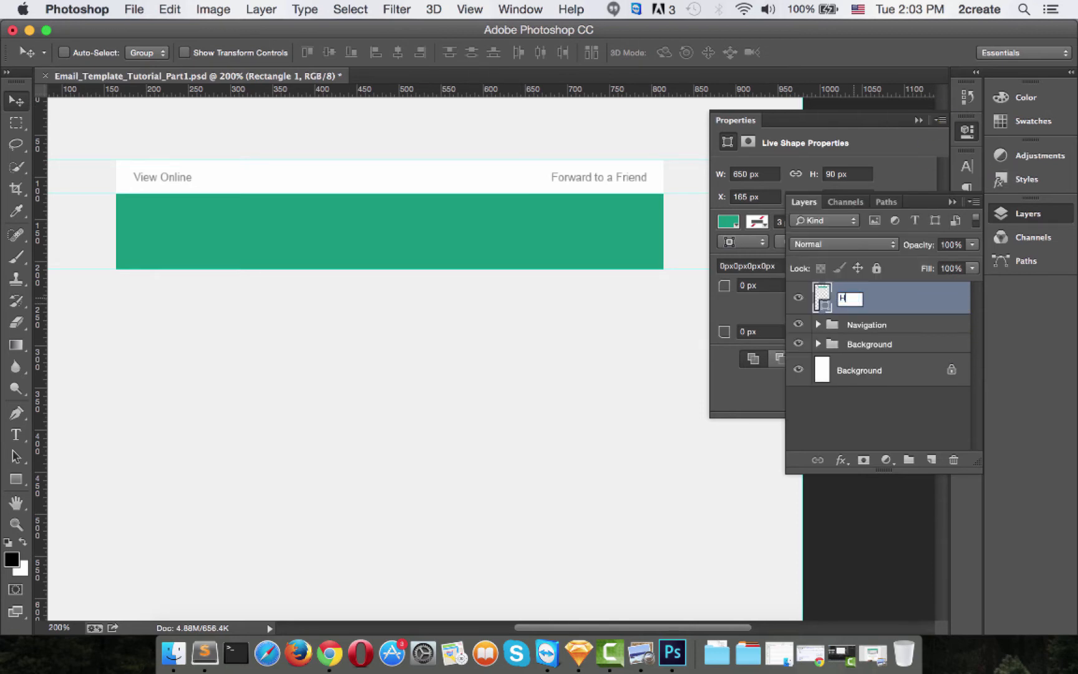
type("Header bg")
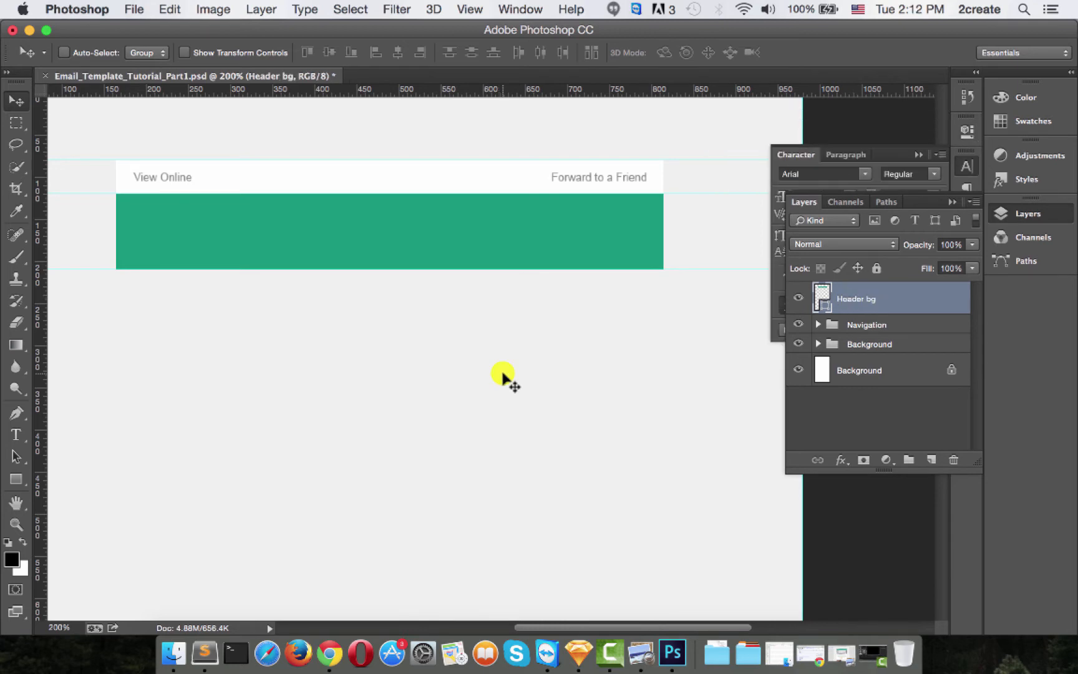
mouse_move(780, 576)
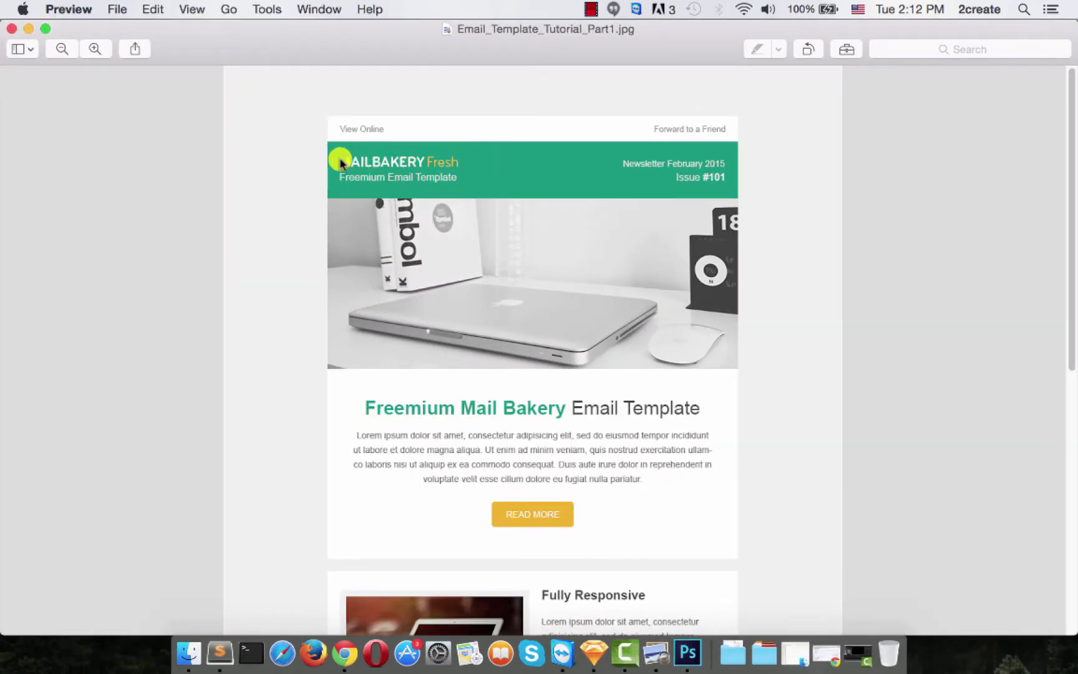
mouse_move(375, 179)
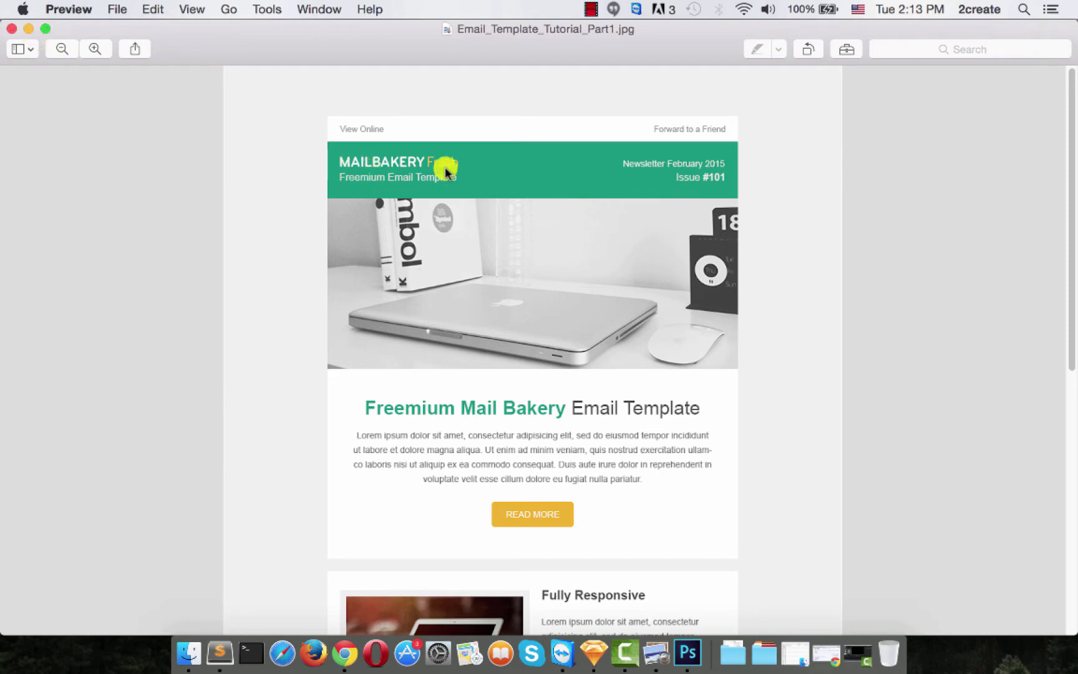
Check the MAILBAKERY Fresh logo in the Preview mockup and return to Photoshop
left_click(690, 654)
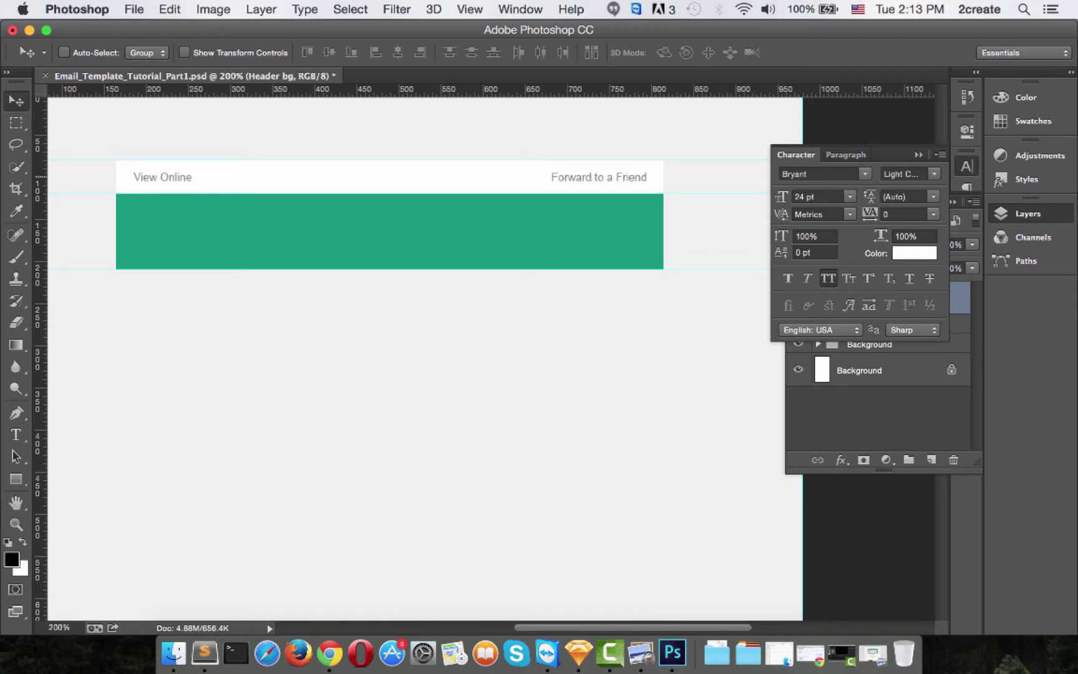
Choose the Bold Condensed style of Bryant in the Character panel
left_click(932, 174)
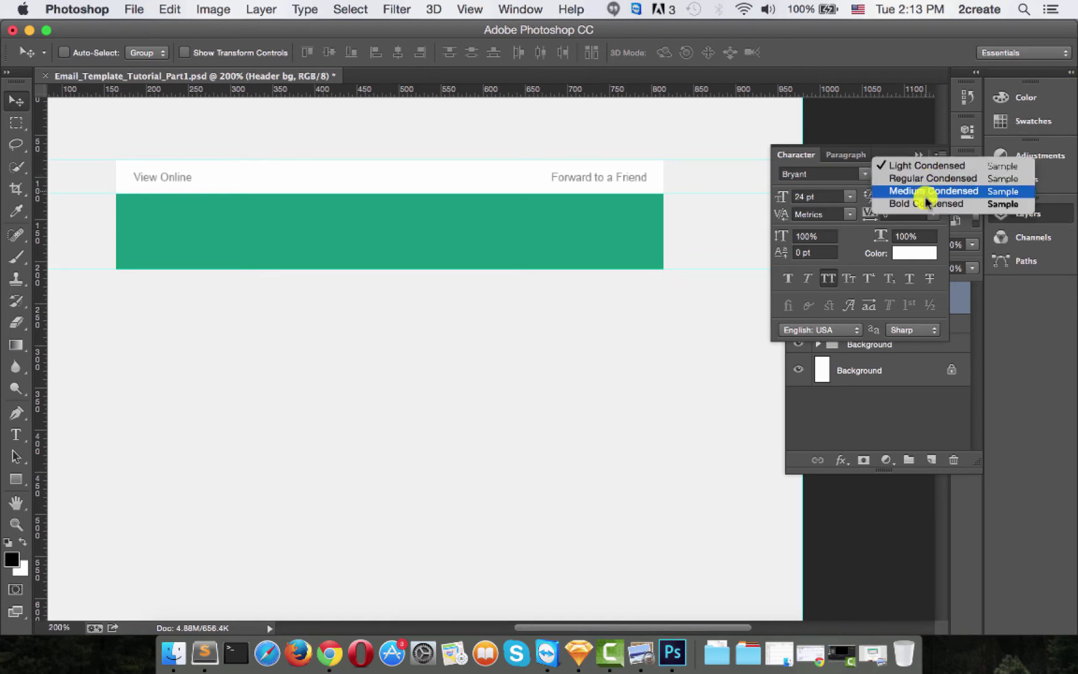
left_click(923, 204)
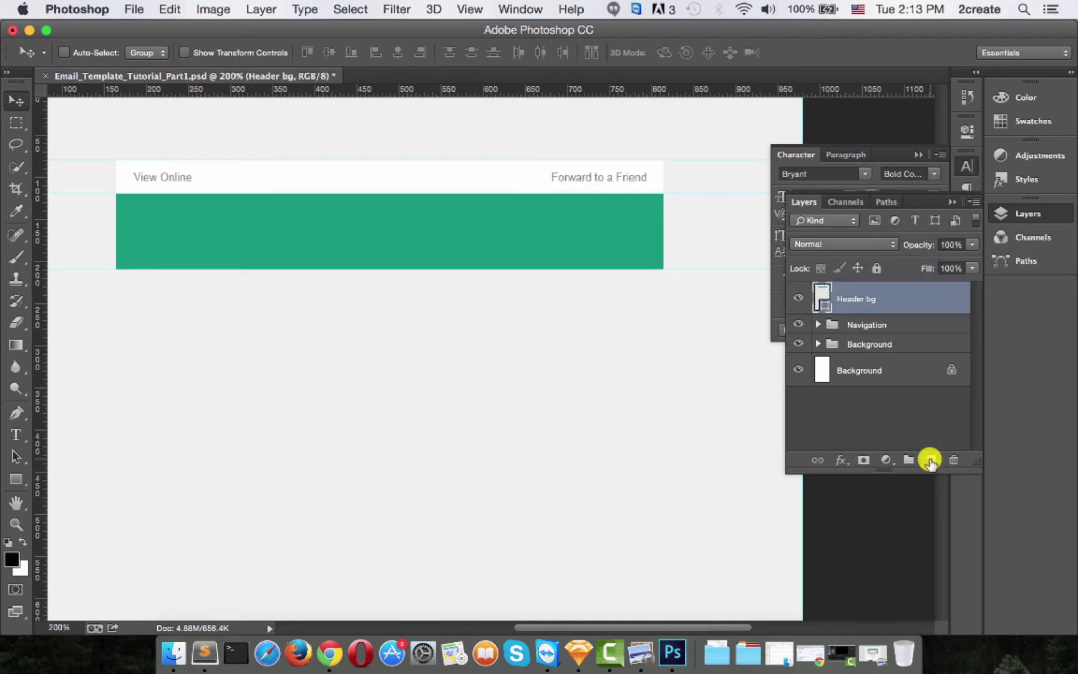
Set white MAILBAKERY text in Bryant Bold Condensed 24 pt at the left of the green bar
left_click(931, 461)
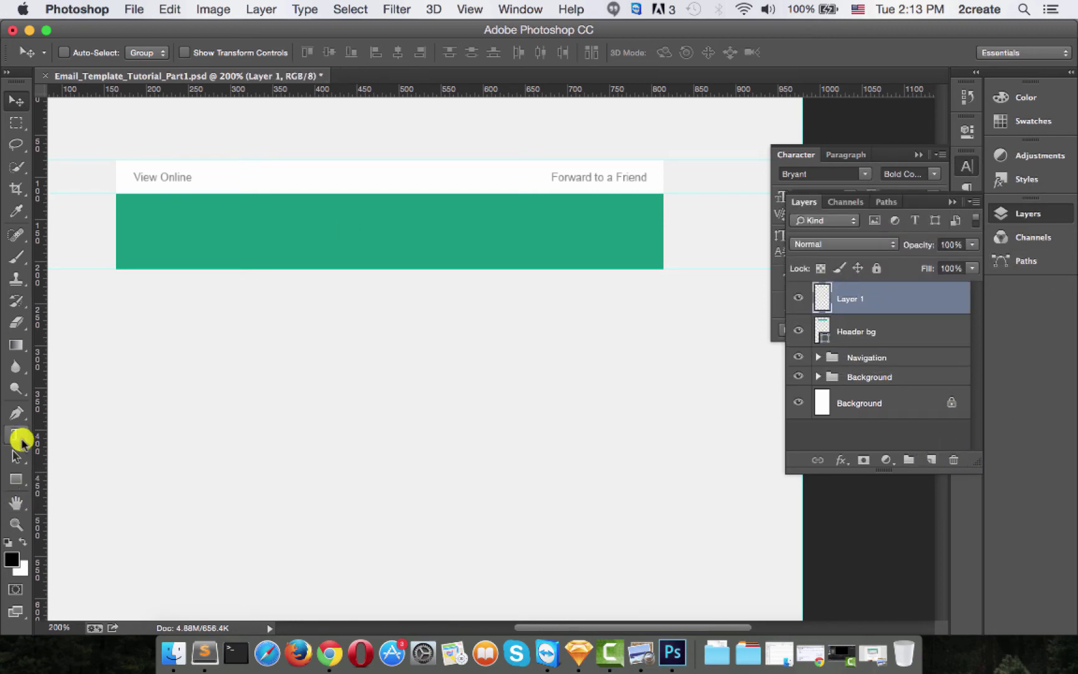
mouse_move(16, 435)
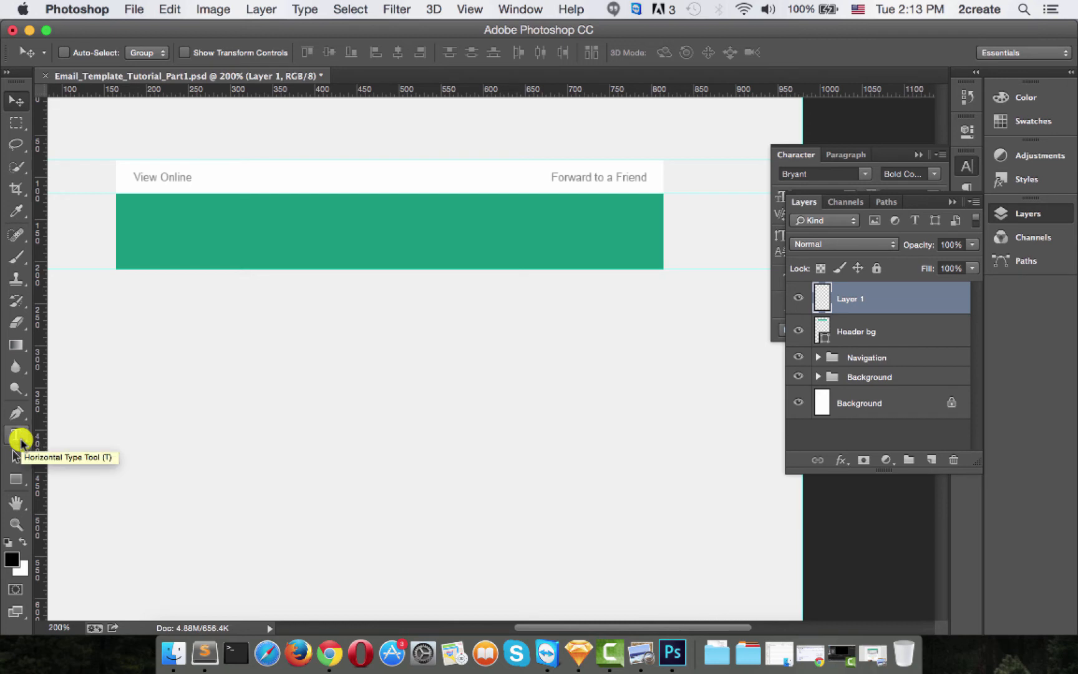
left_click(16, 435)
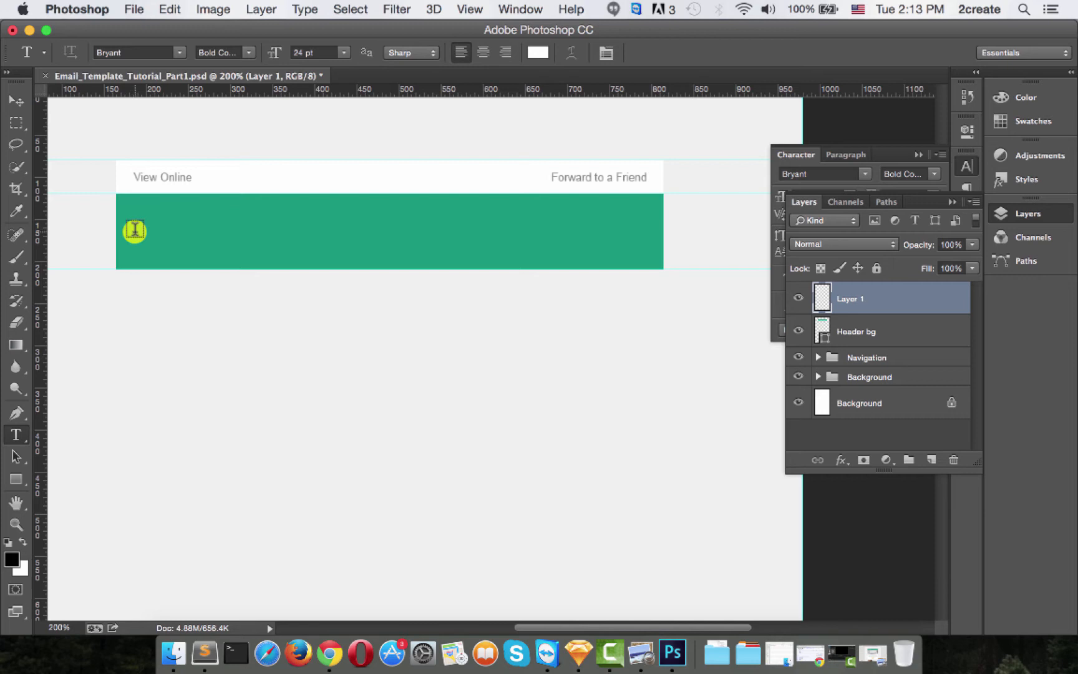
left_click(134, 230)
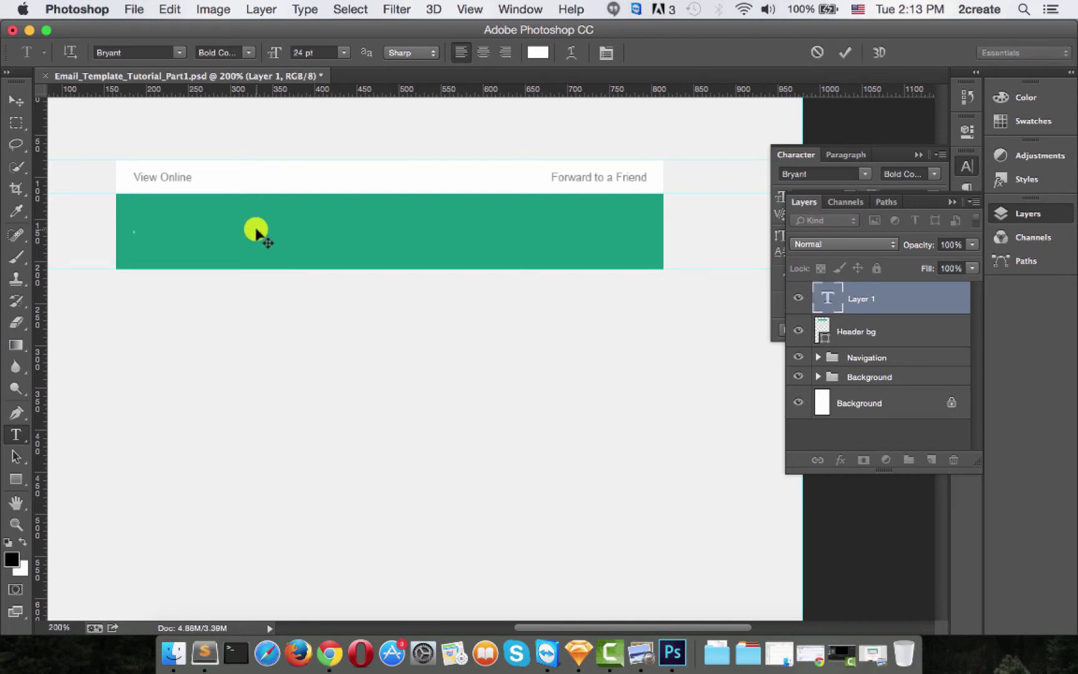
type("MA")
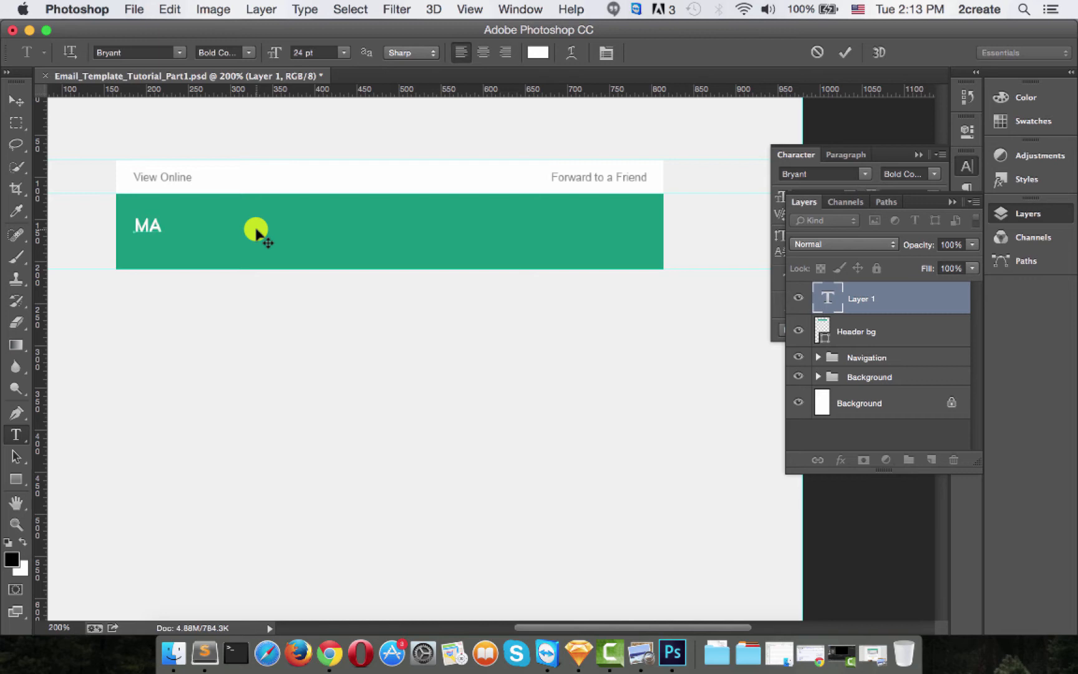
type("IL")
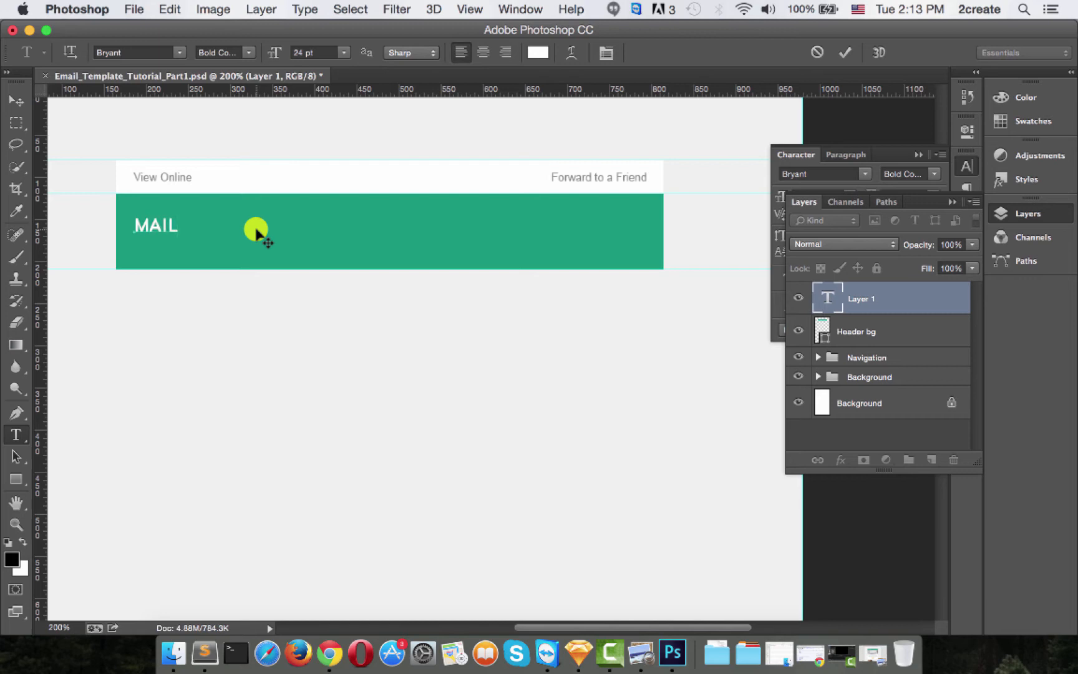
type("BAKERY")
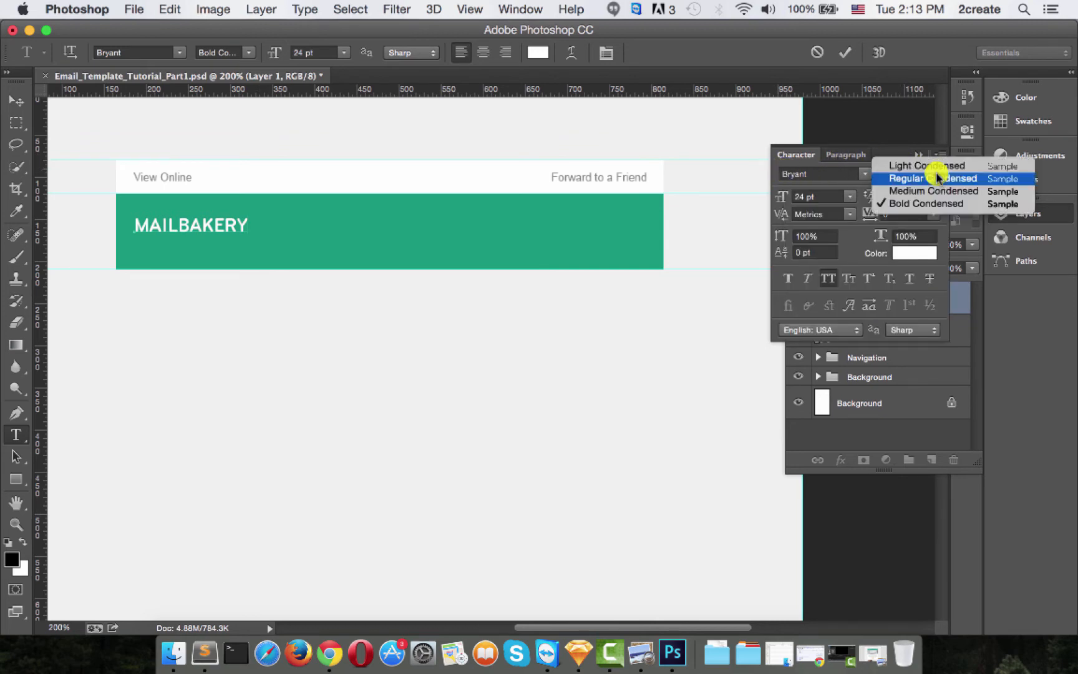
left_click(933, 177)
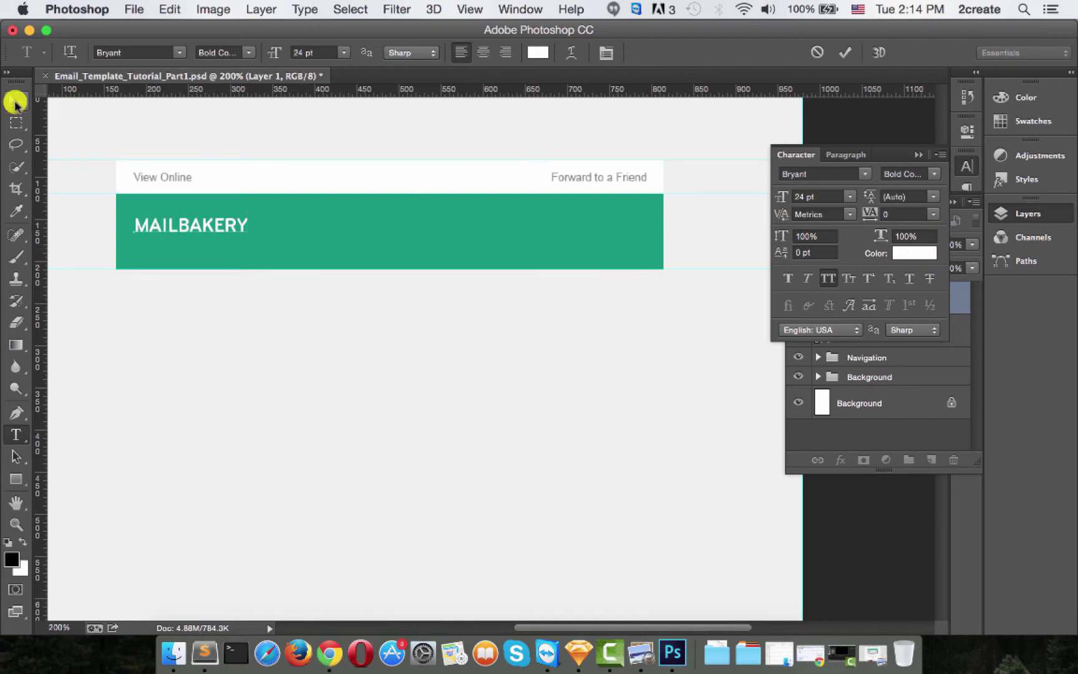
left_click(15, 100)
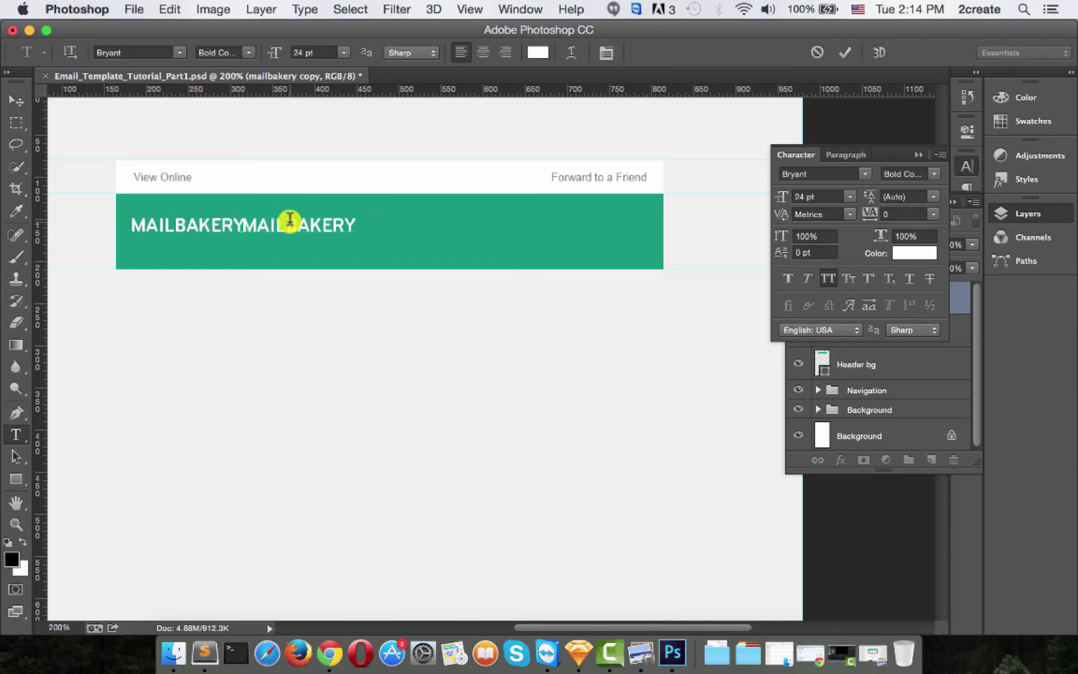
Replace the duplicated word with Fresh and switch it to Regular Condensed weight
double_click(290, 224)
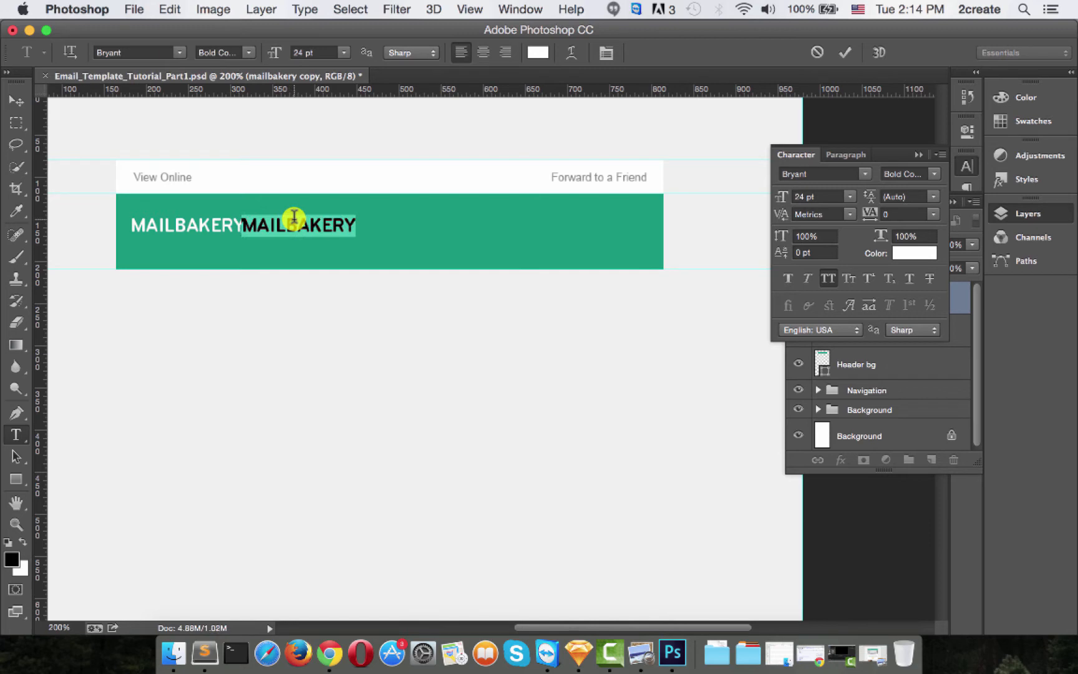
type("FRES")
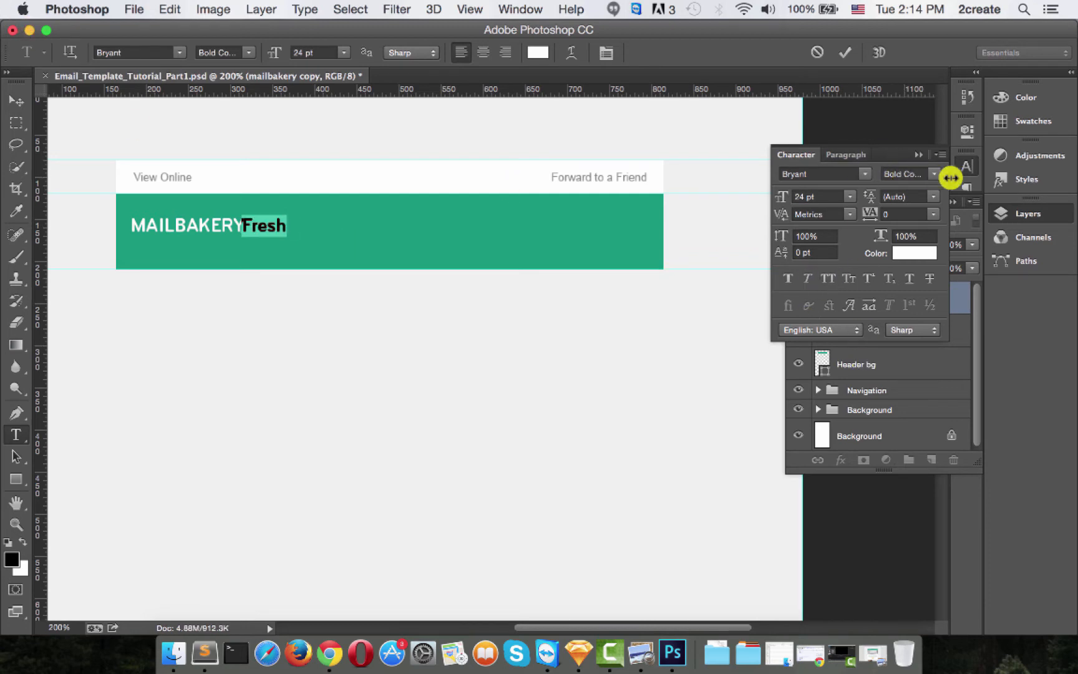
left_click(909, 173)
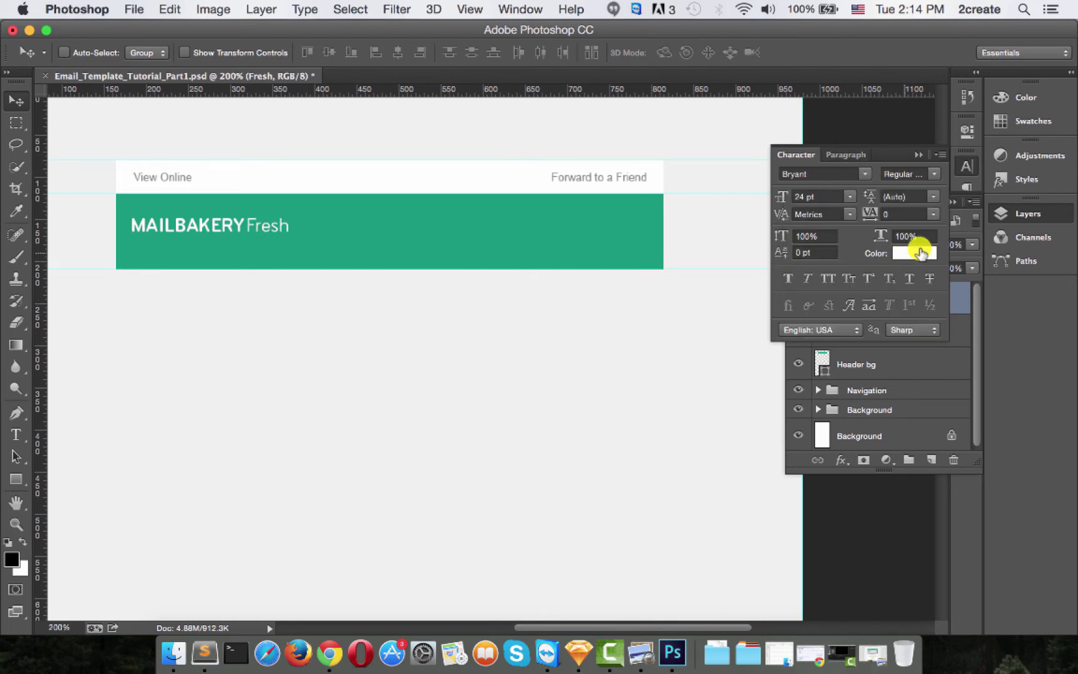
Colour the word Fresh yellow fbc841 via the Character panel swatch
left_click(915, 253)
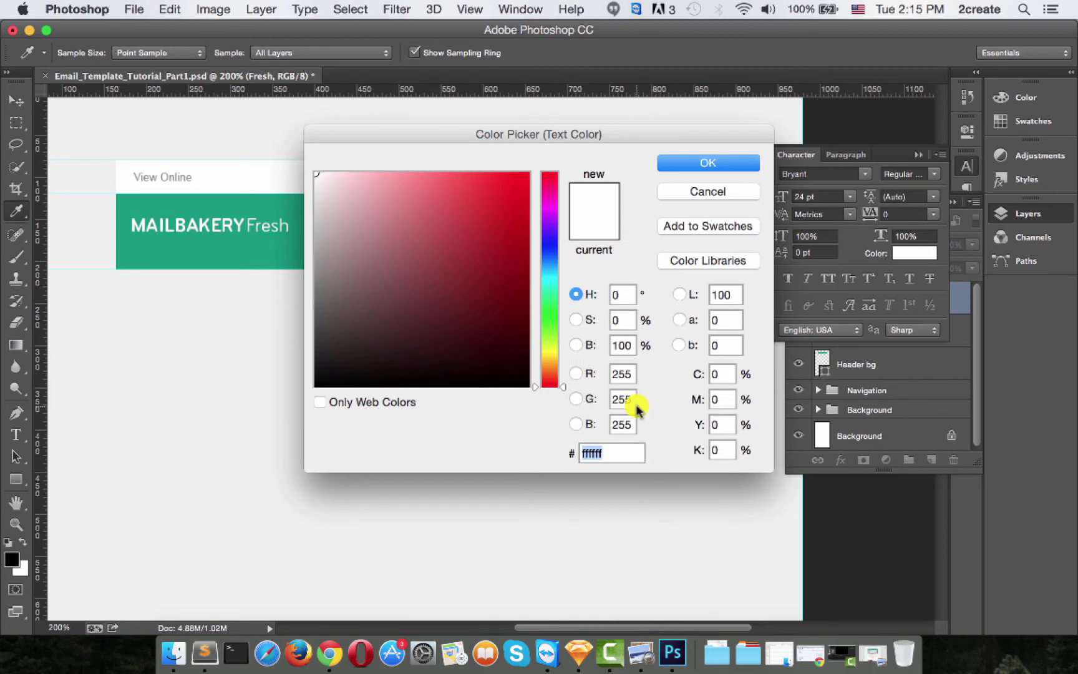
type("fbc841")
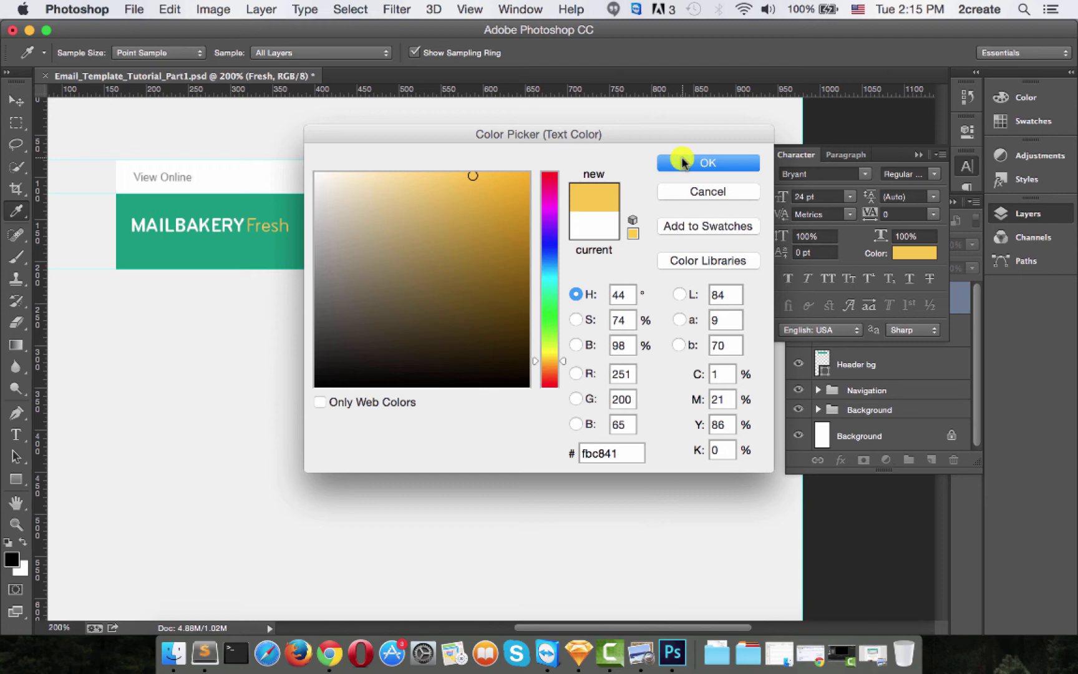
left_click(708, 163)
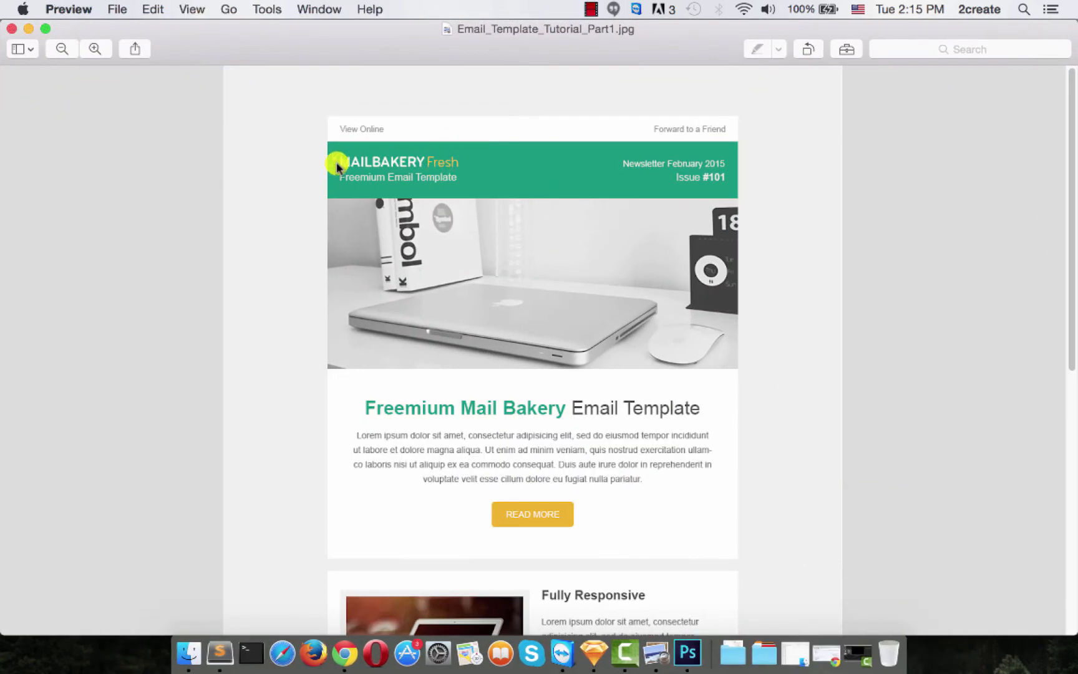
mouse_move(546, 175)
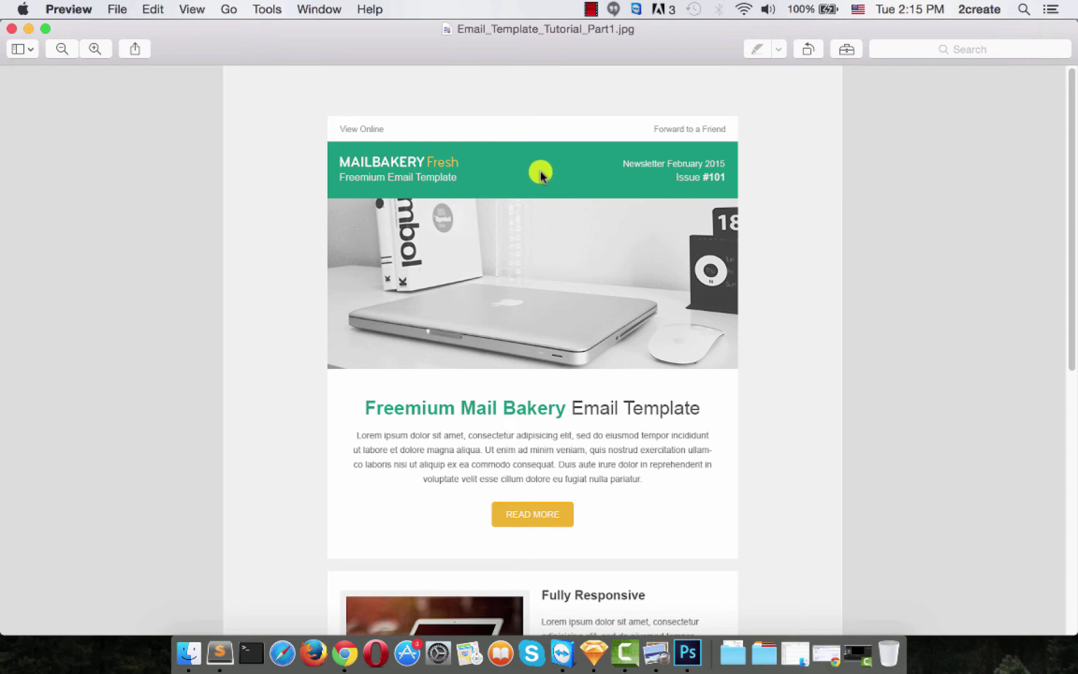
mouse_move(487, 179)
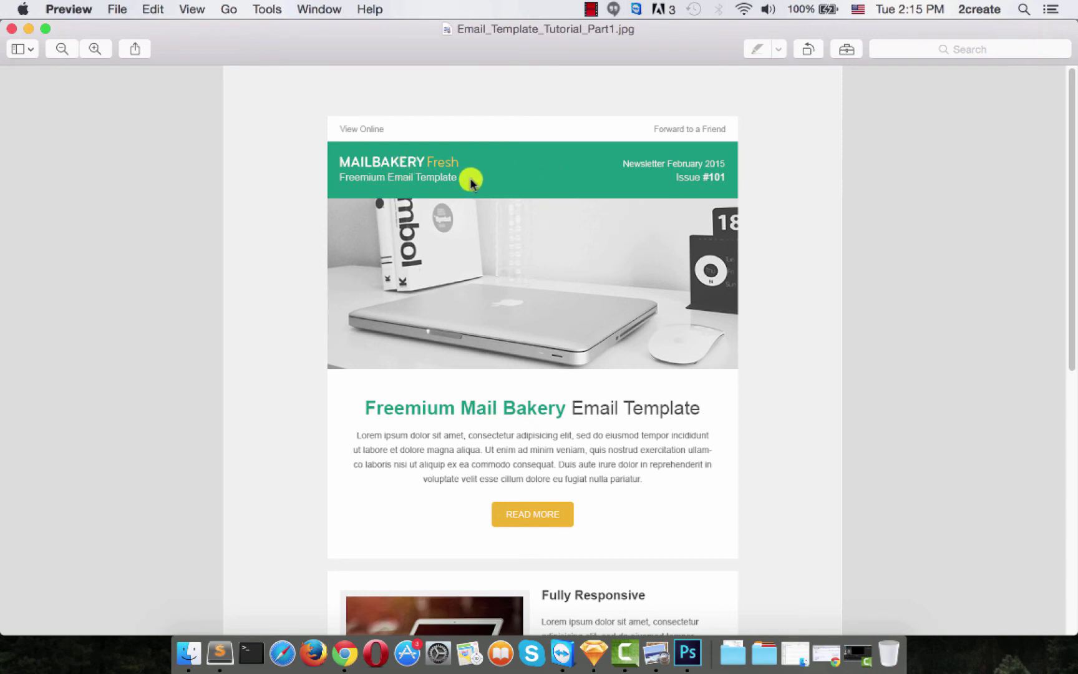
mouse_move(435, 180)
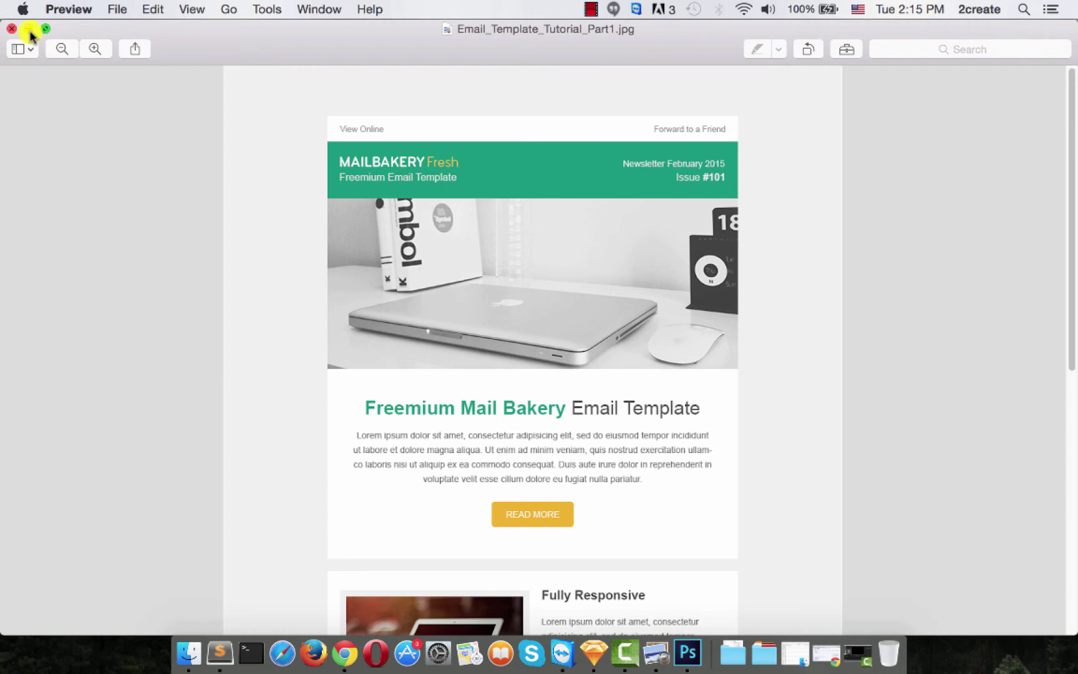
Close the Email_Template_Tutorial_Part1.jpg reference mockup in Preview
left_click(691, 653)
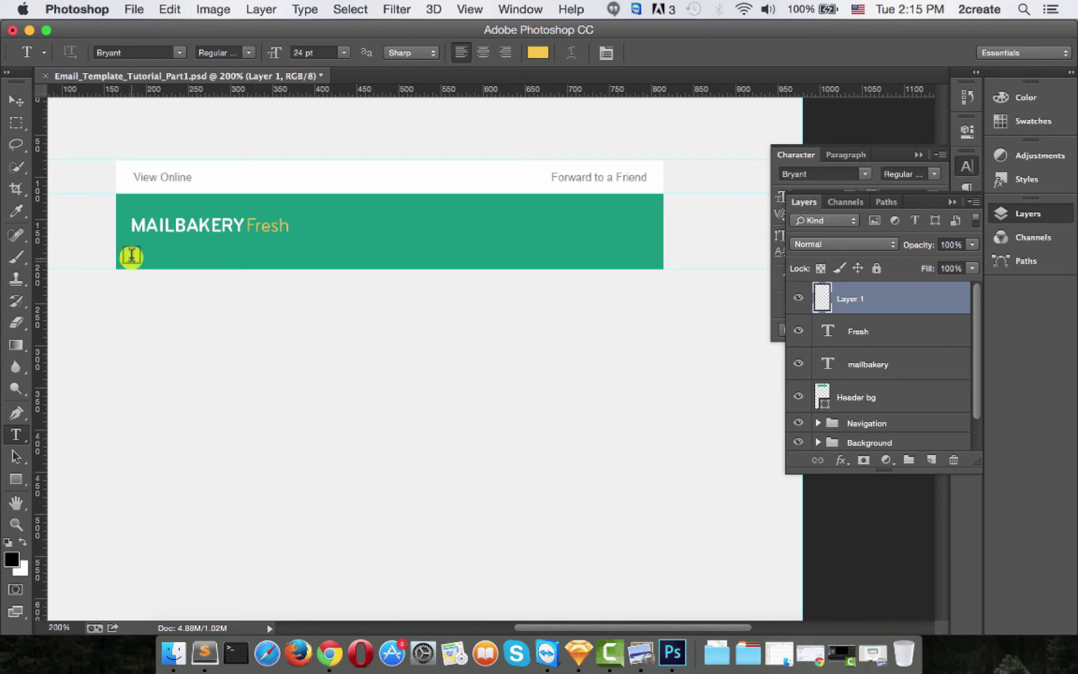
Start a text line below the logo with Arial Regular 16 pt in light grey f1f1f1
left_click(149, 52)
type("Arial")
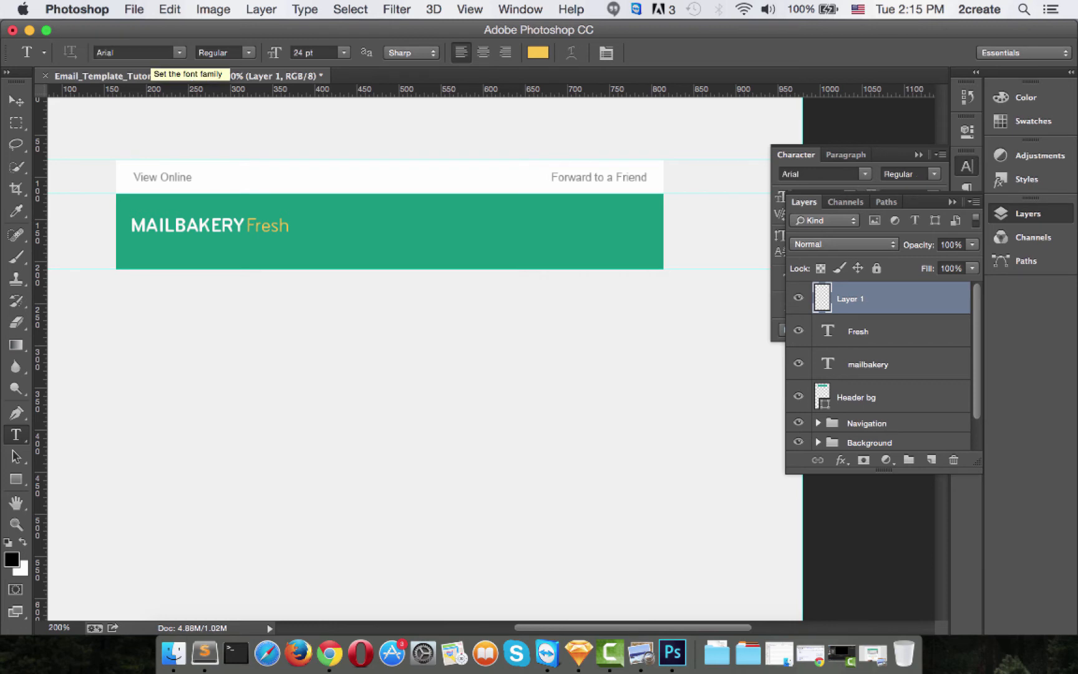
mouse_move(326, 52)
type("16")
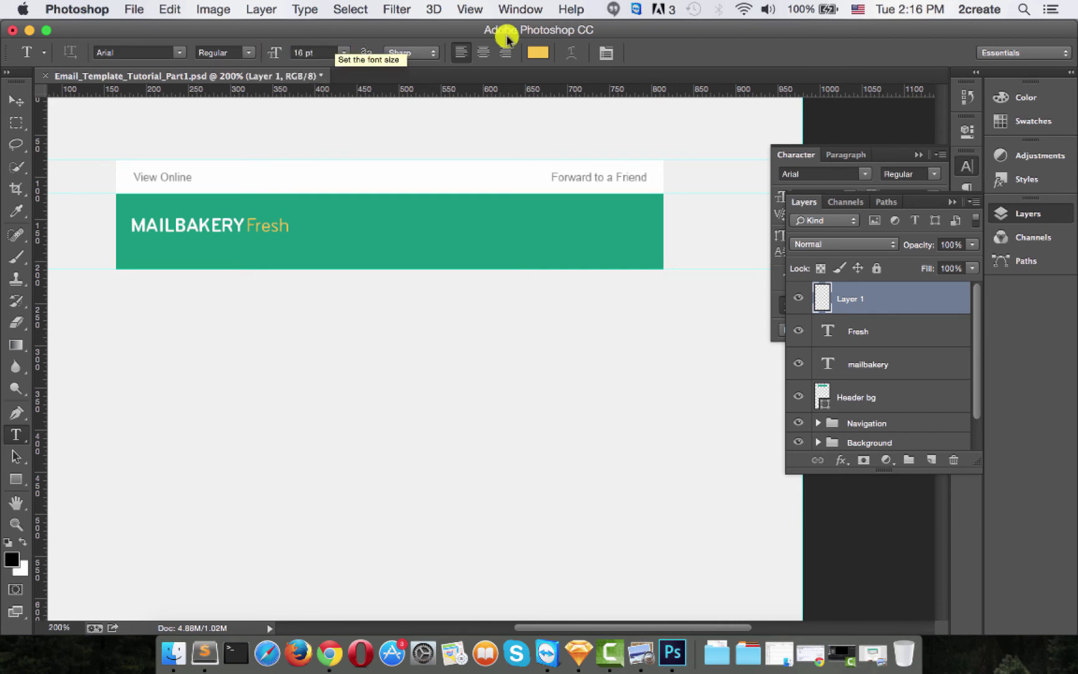
left_click(538, 53)
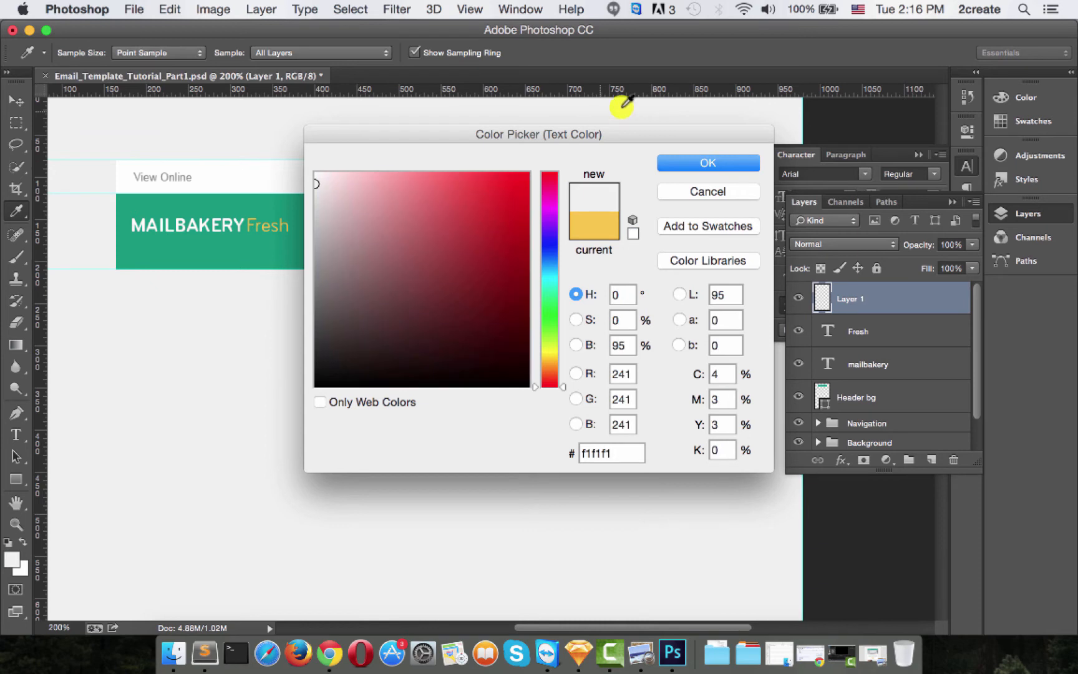
left_click(709, 163)
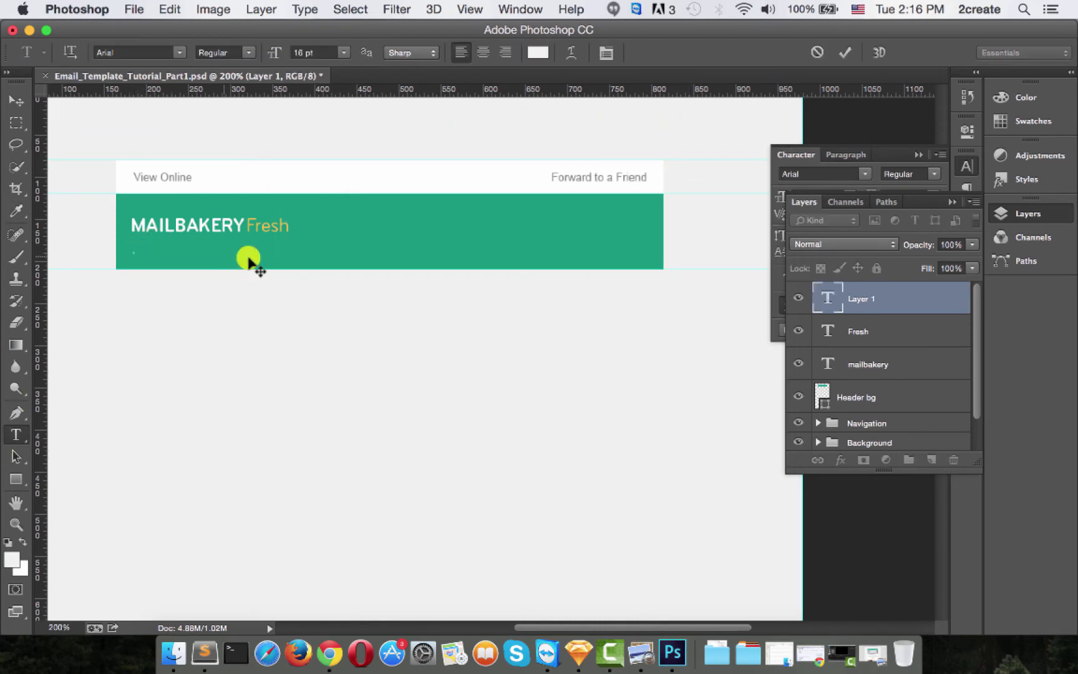
Enter the tagline Freemium Email Template and line it up beneath MAILBAKERY Fresh
type("Free")
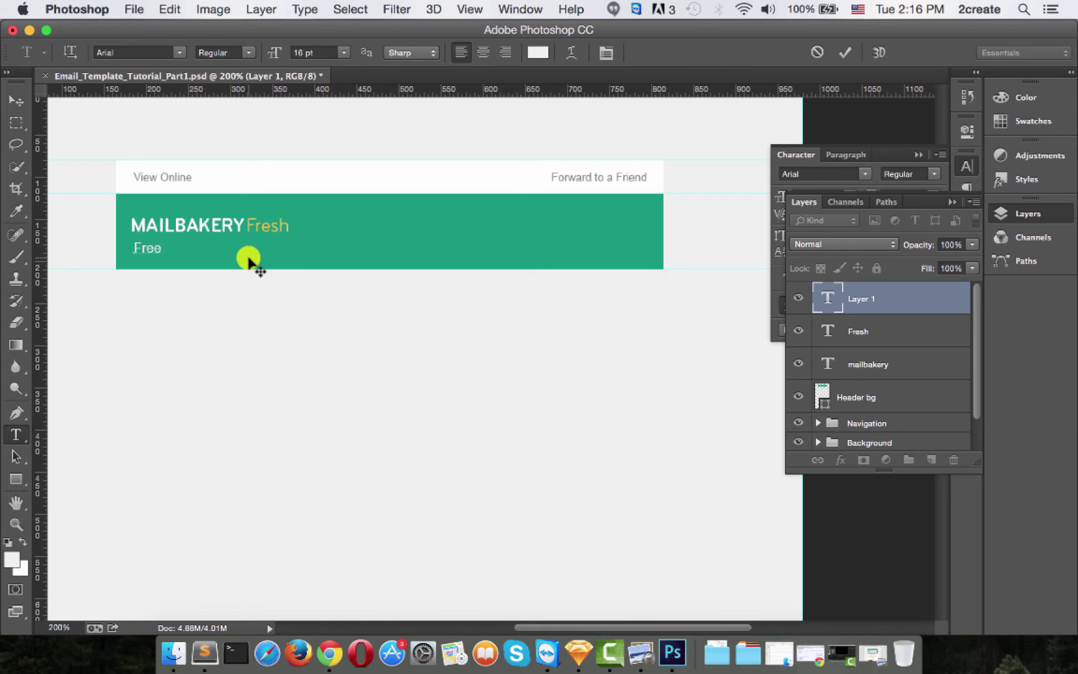
type("miu")
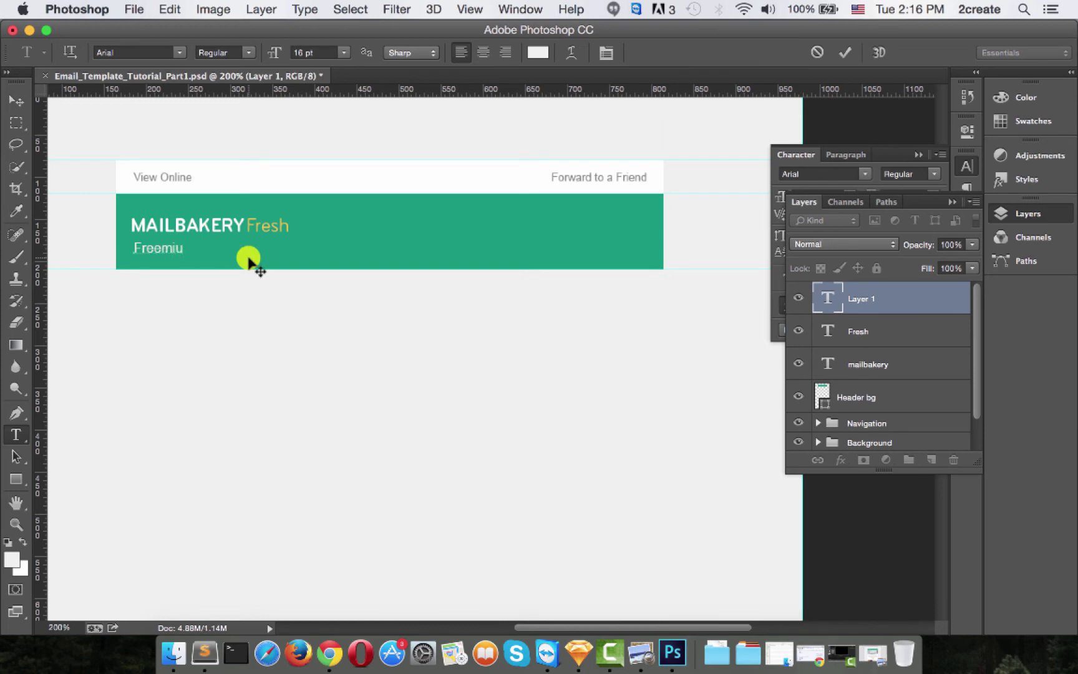
type("m")
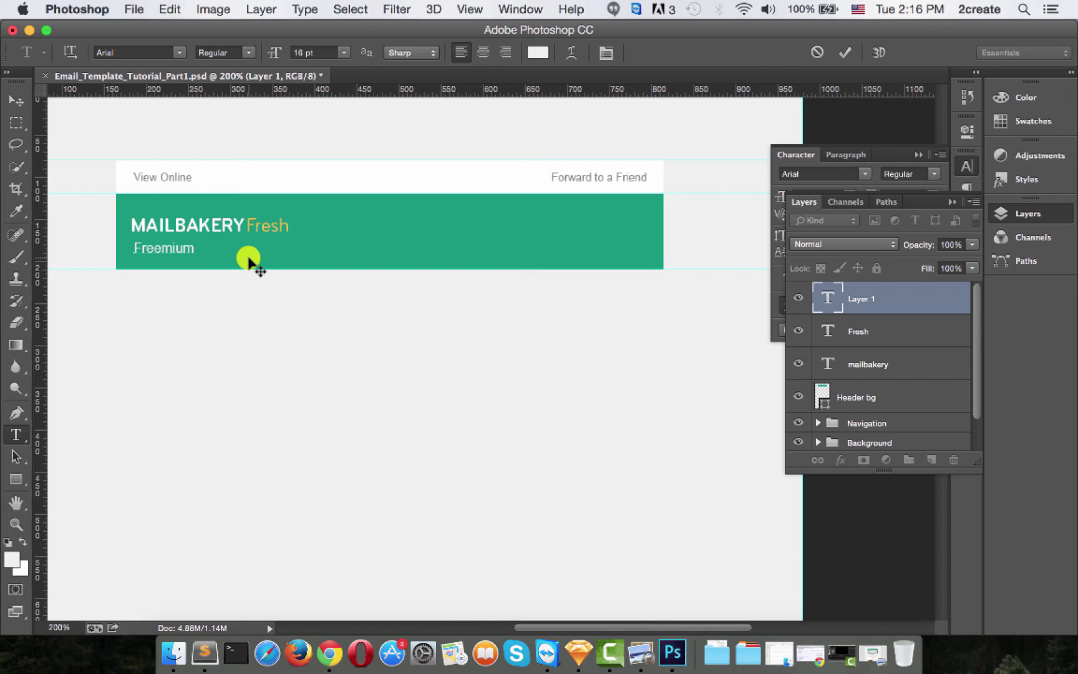
type("Email")
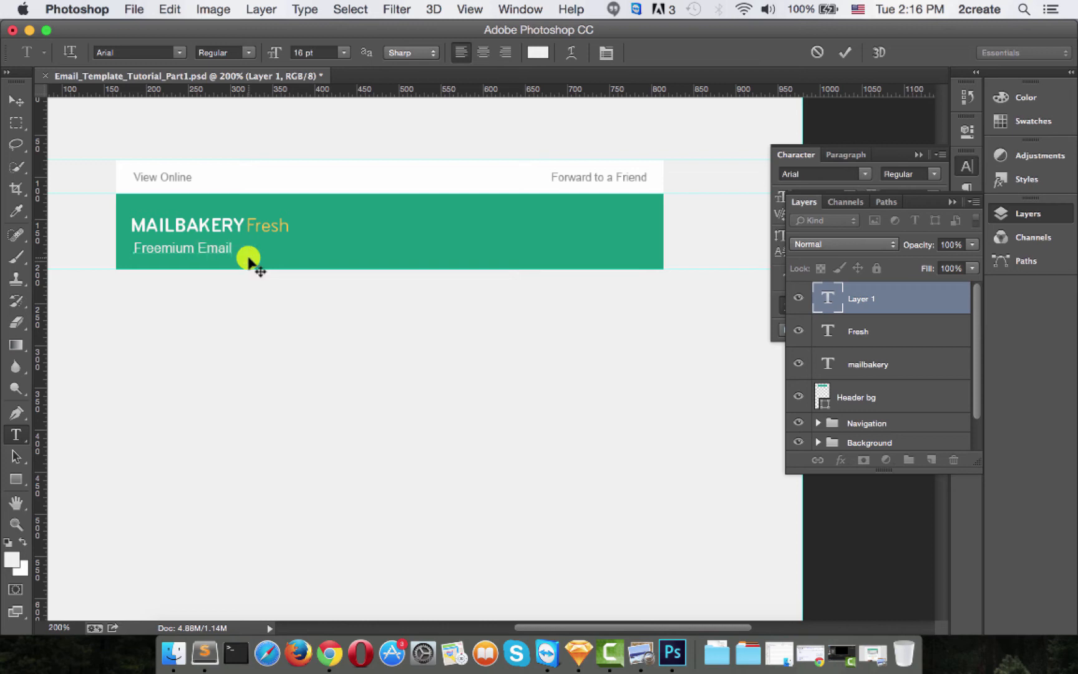
type("Template")
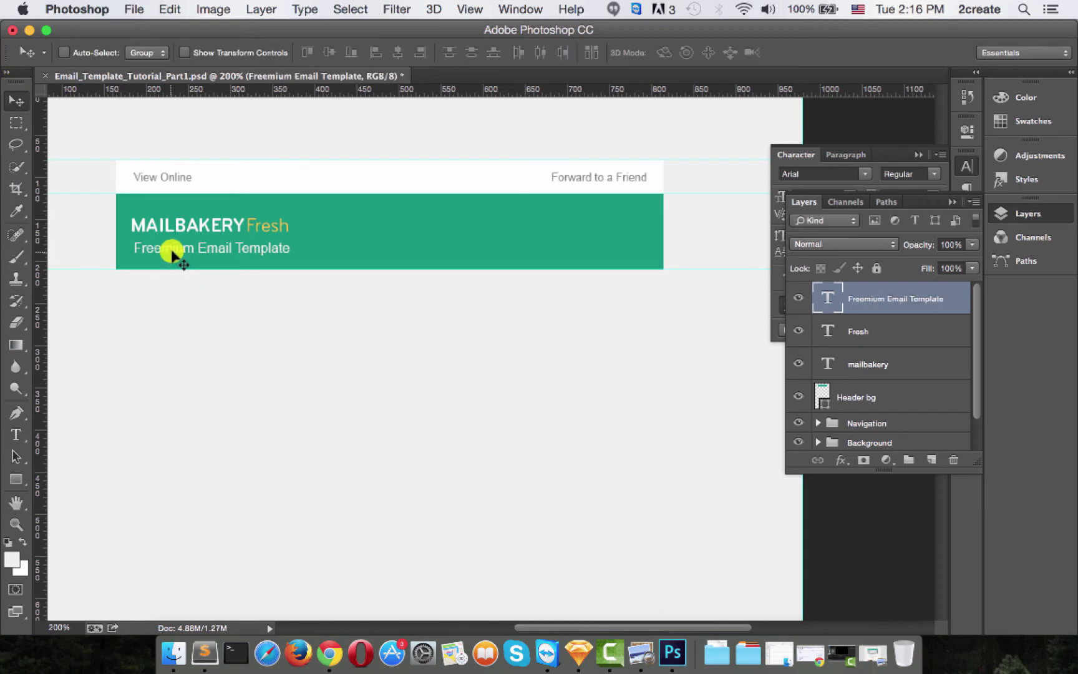
left_click_drag(174, 254, 165, 255)
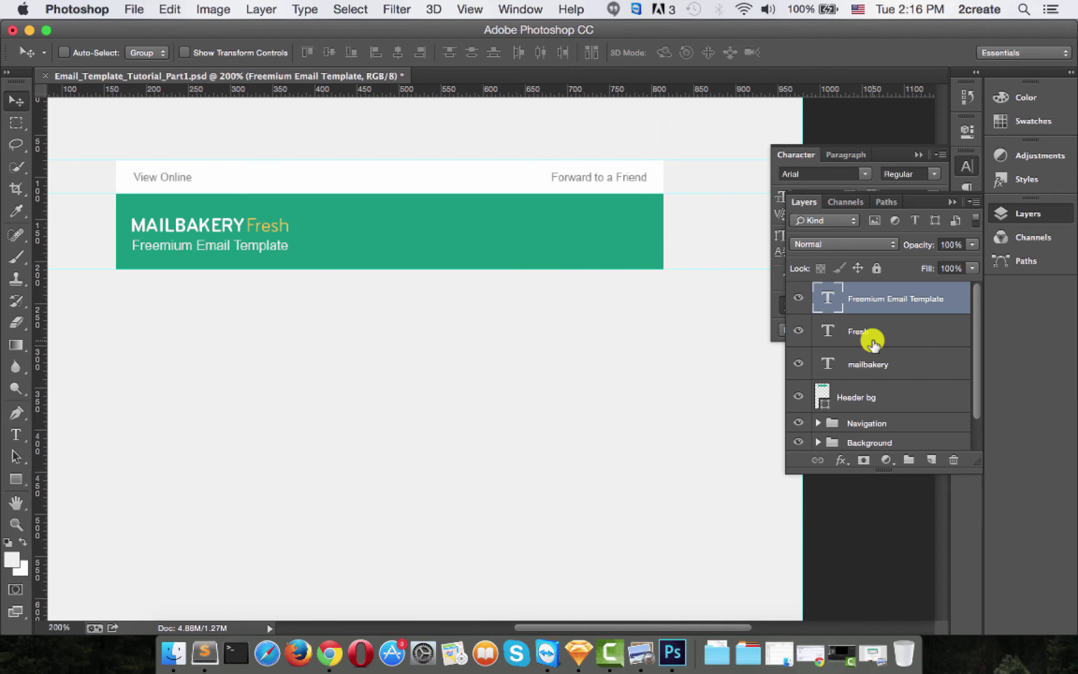
Group the title and tagline layers as 'Left text' and center them vertically on the header bar
left_click(869, 364)
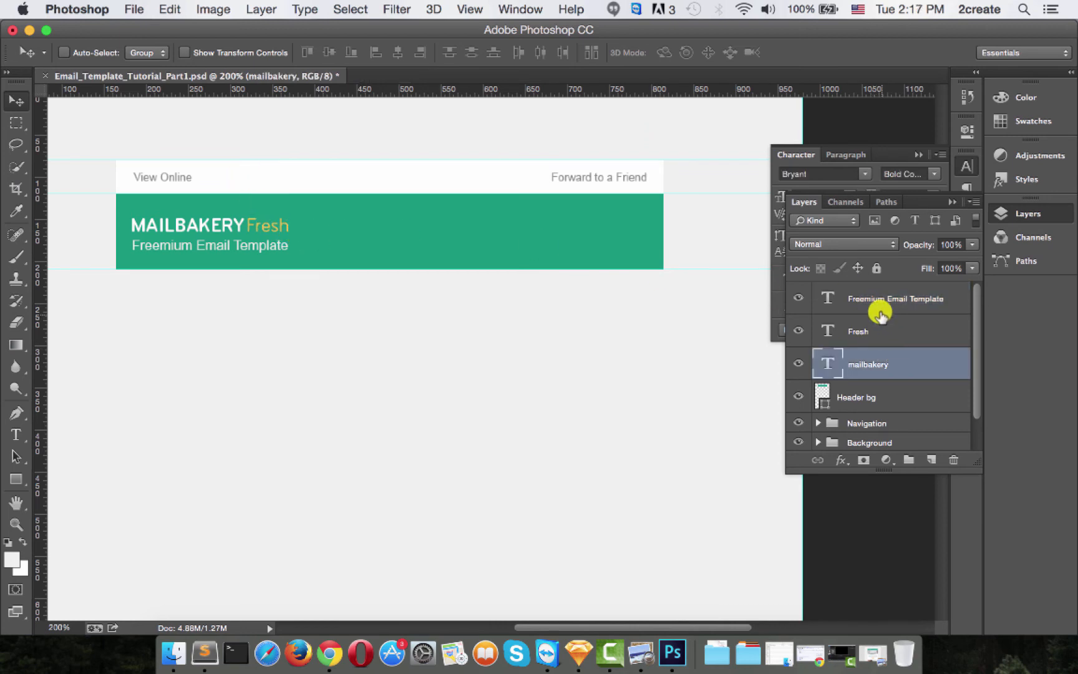
left_click(888, 299)
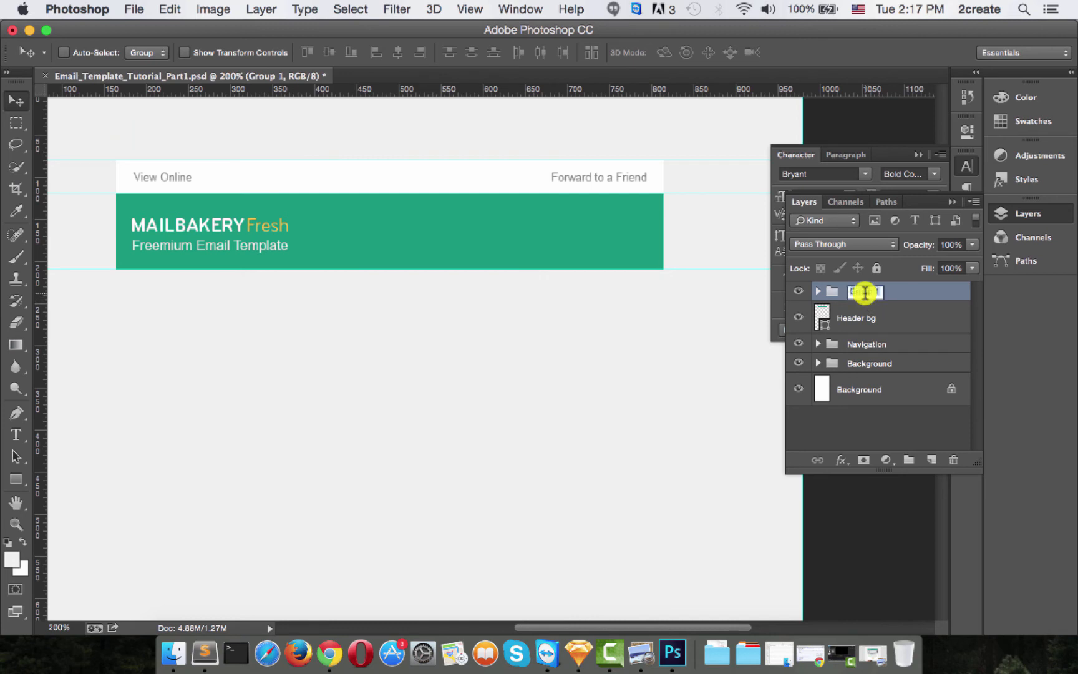
type("Left text")
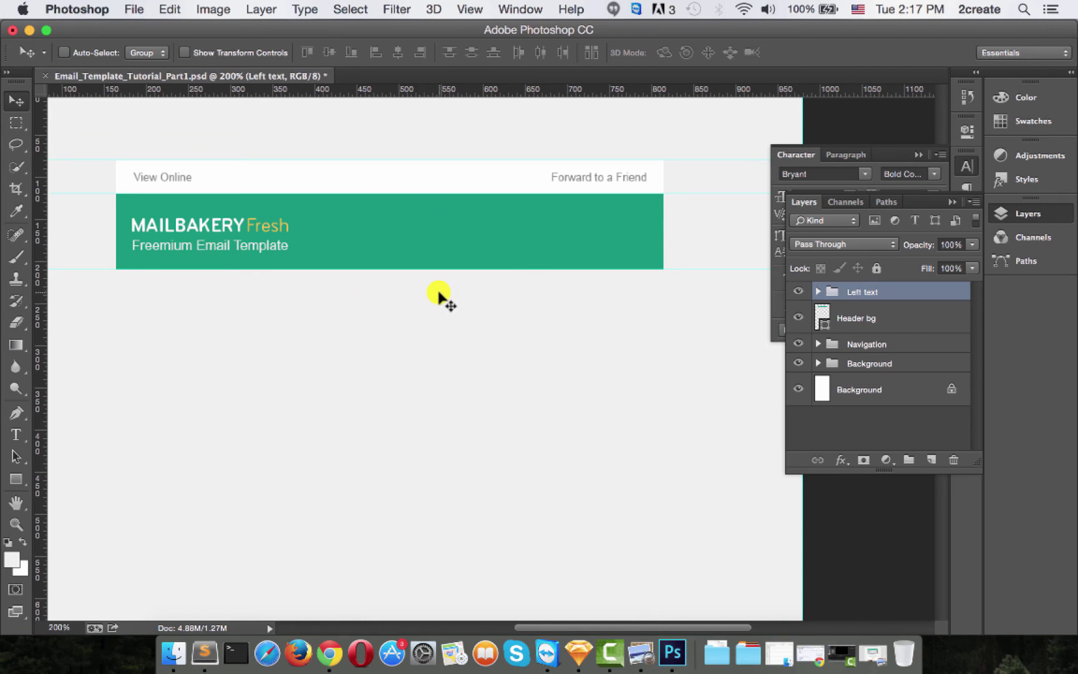
mouse_move(813, 330)
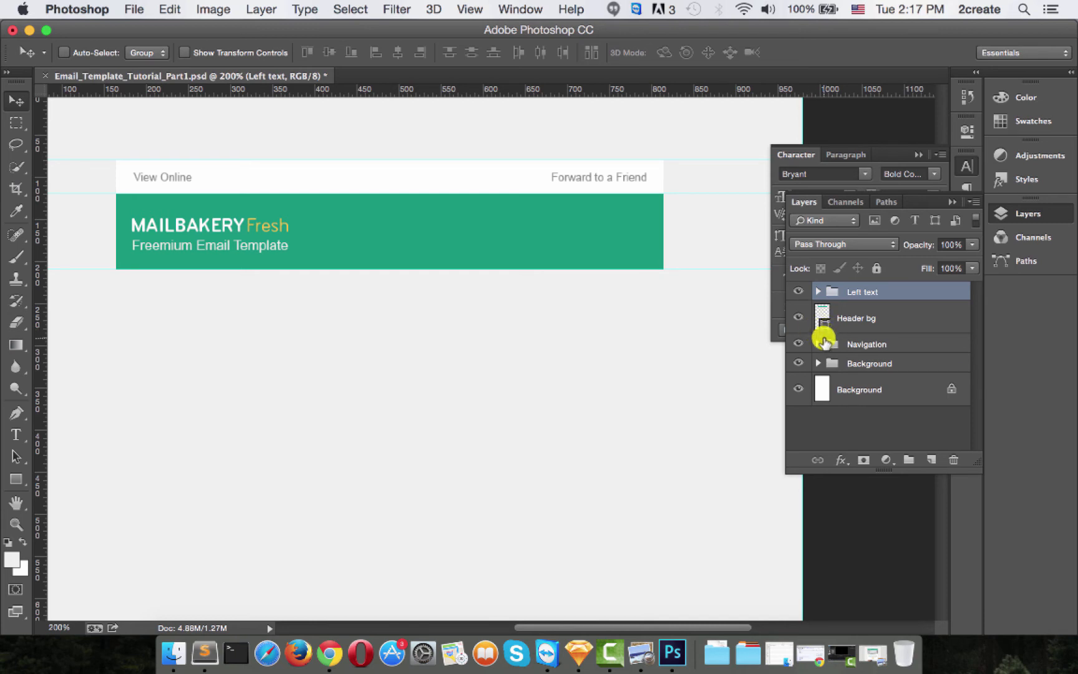
mouse_move(824, 322)
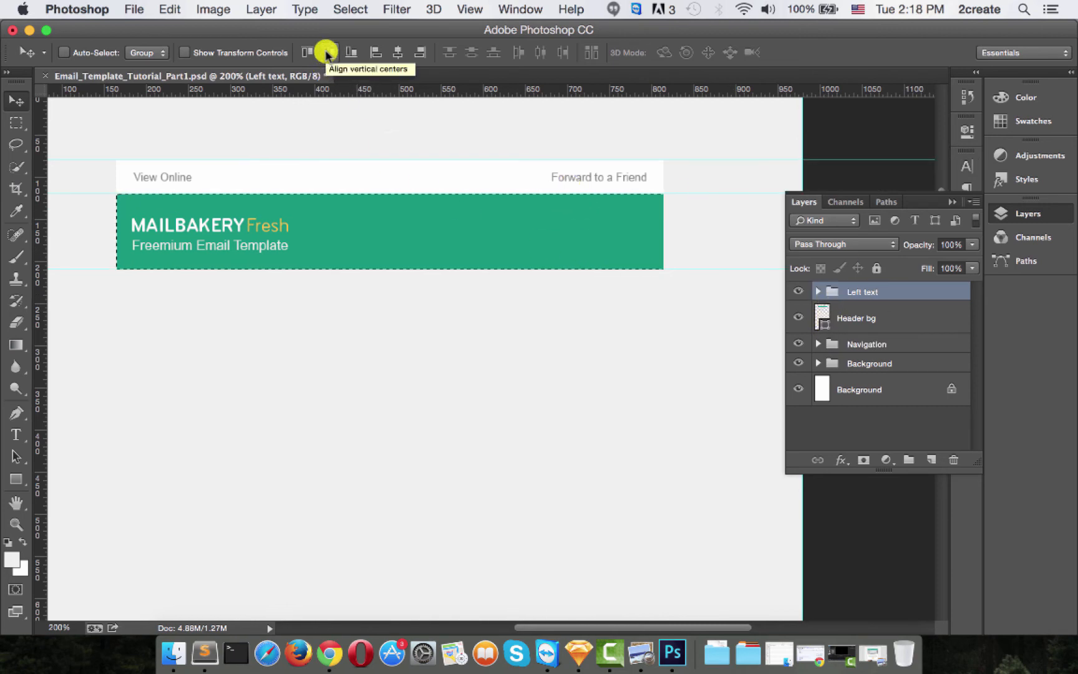
left_click(327, 52)
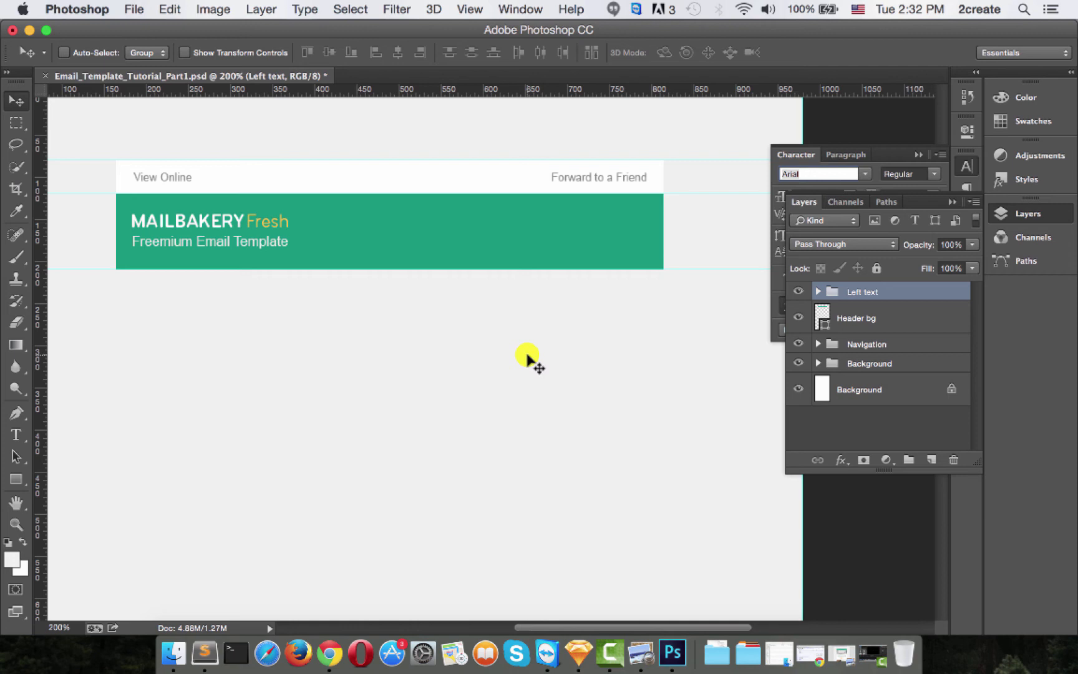
mouse_move(304, 288)
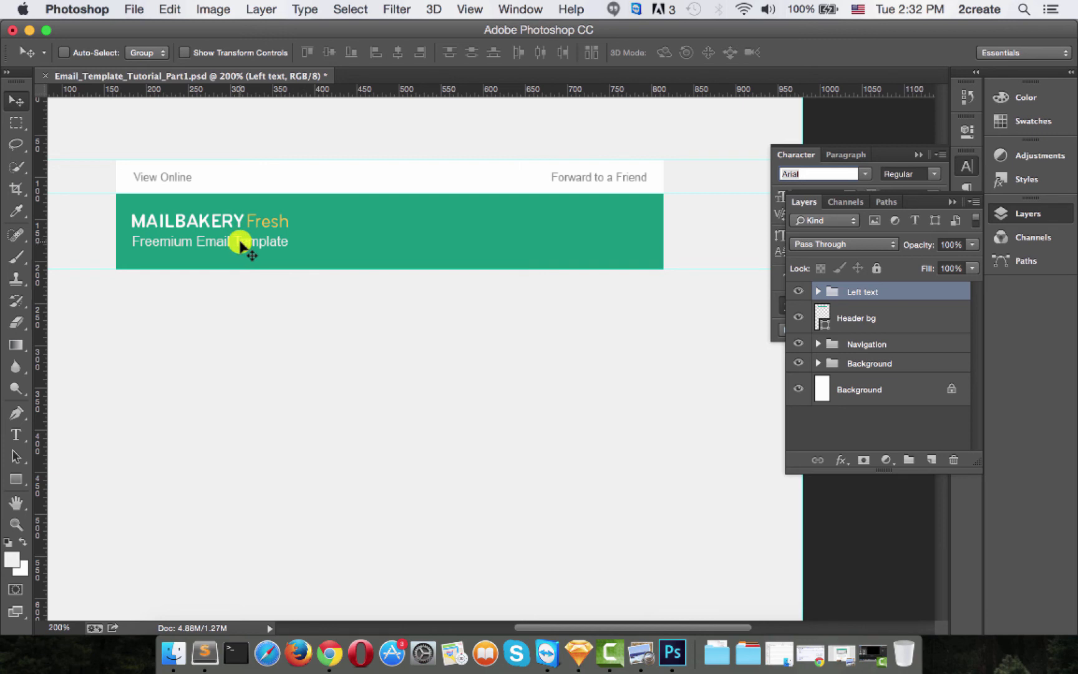
mouse_move(880, 265)
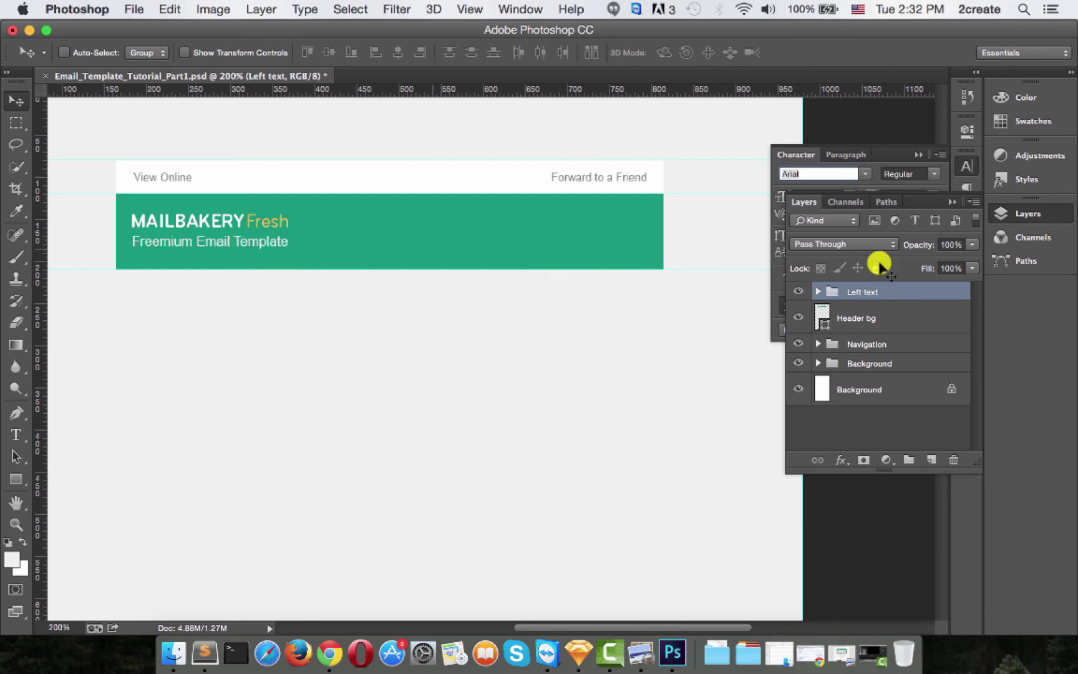
Duplicate the tagline inside Left text and retype it as 'Newsletter February 2015'
left_click(819, 292)
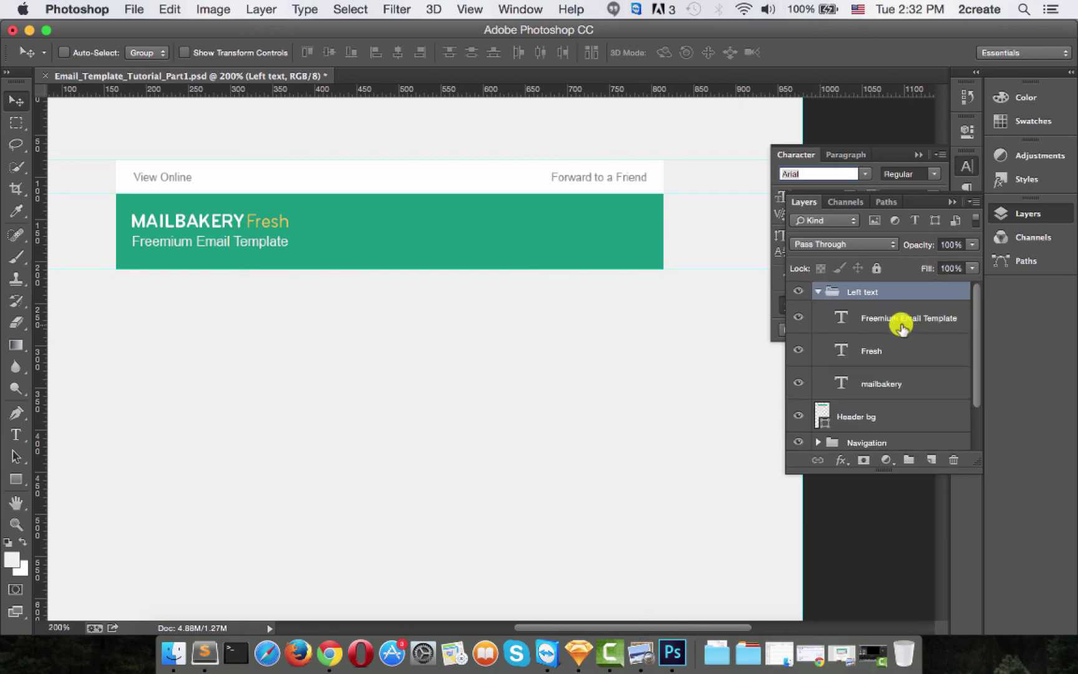
left_click(903, 327)
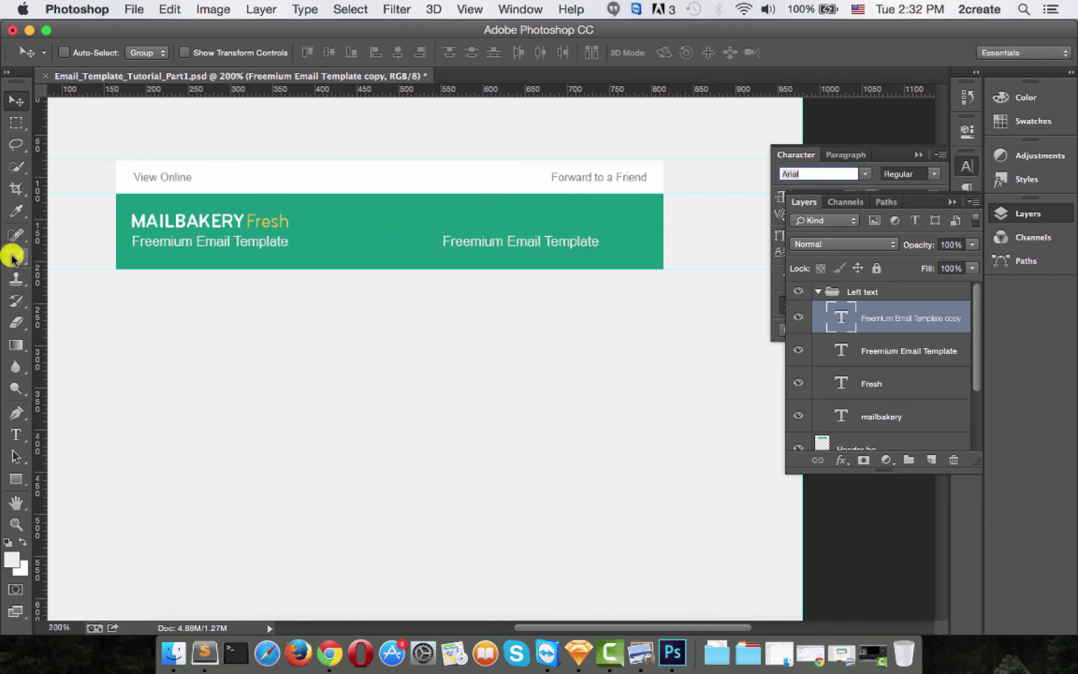
left_click(12, 435)
type("N")
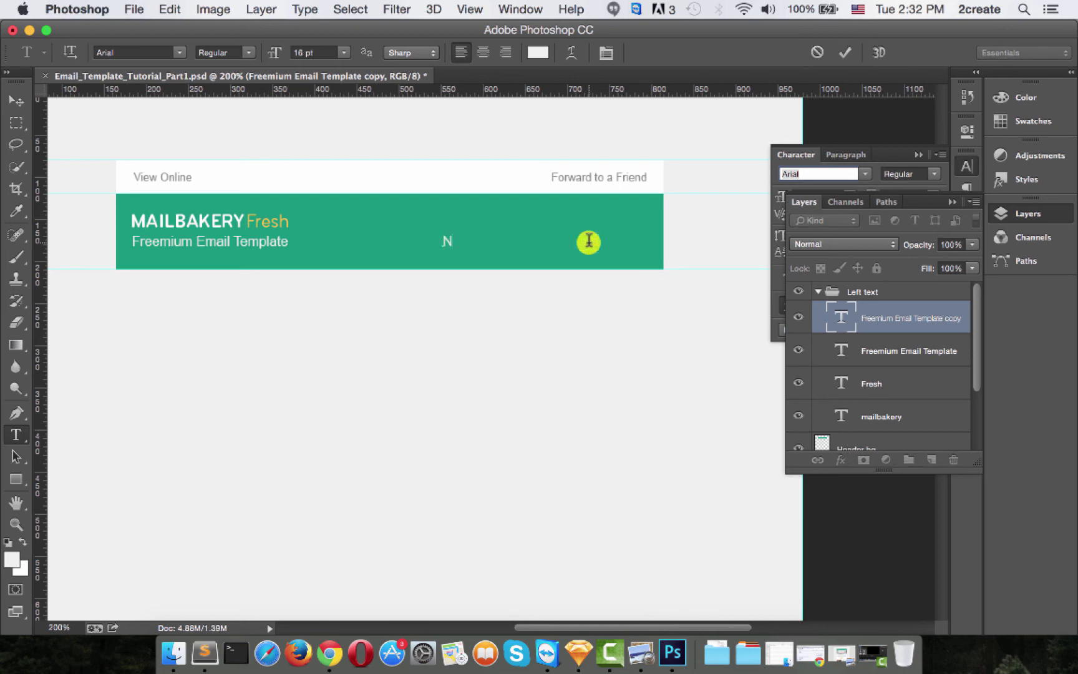
type("ewsle")
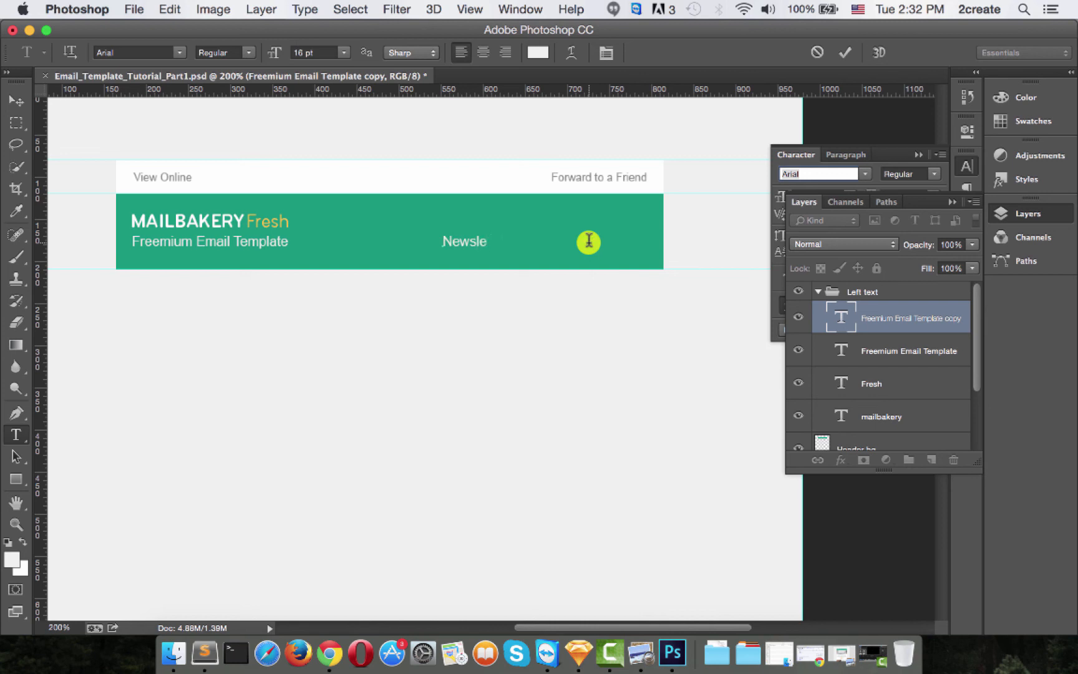
type("tter")
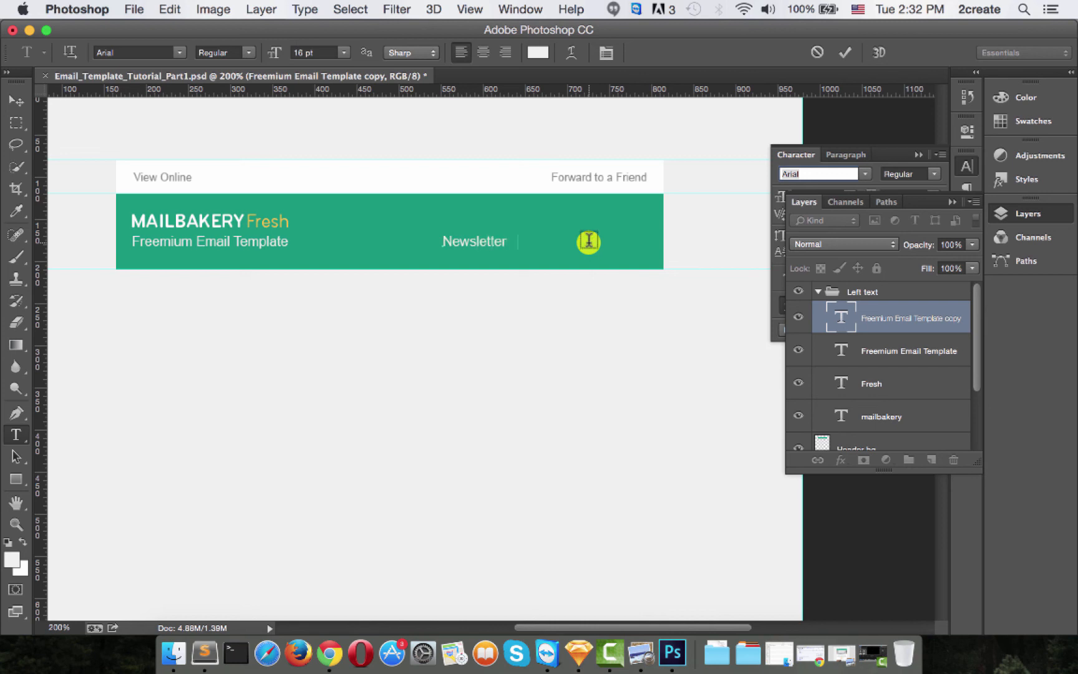
type("Feb")
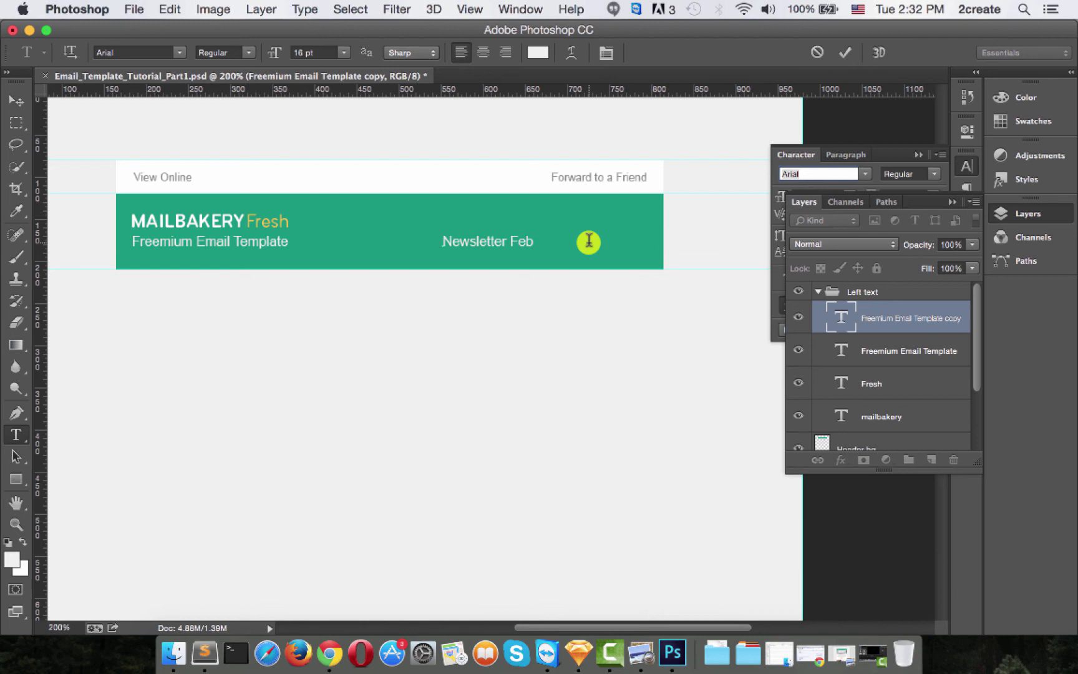
type("uary 2015")
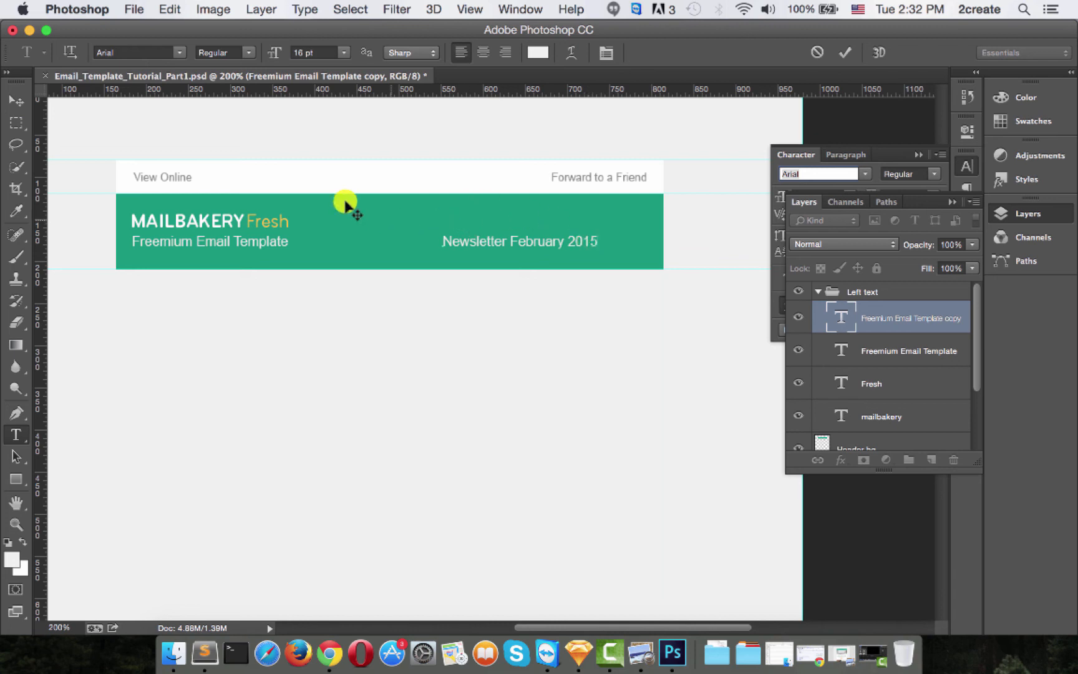
mouse_move(11, 100)
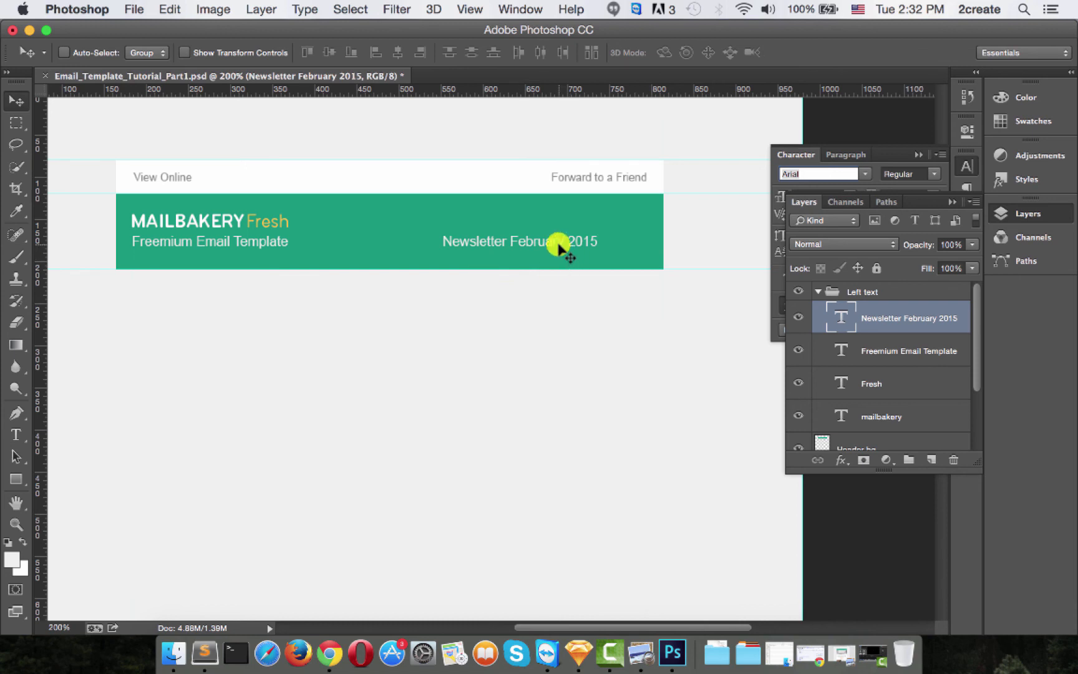
Move the newsletter line to the bar's right end, level with the title
left_click_drag(559, 248, 365, 228)
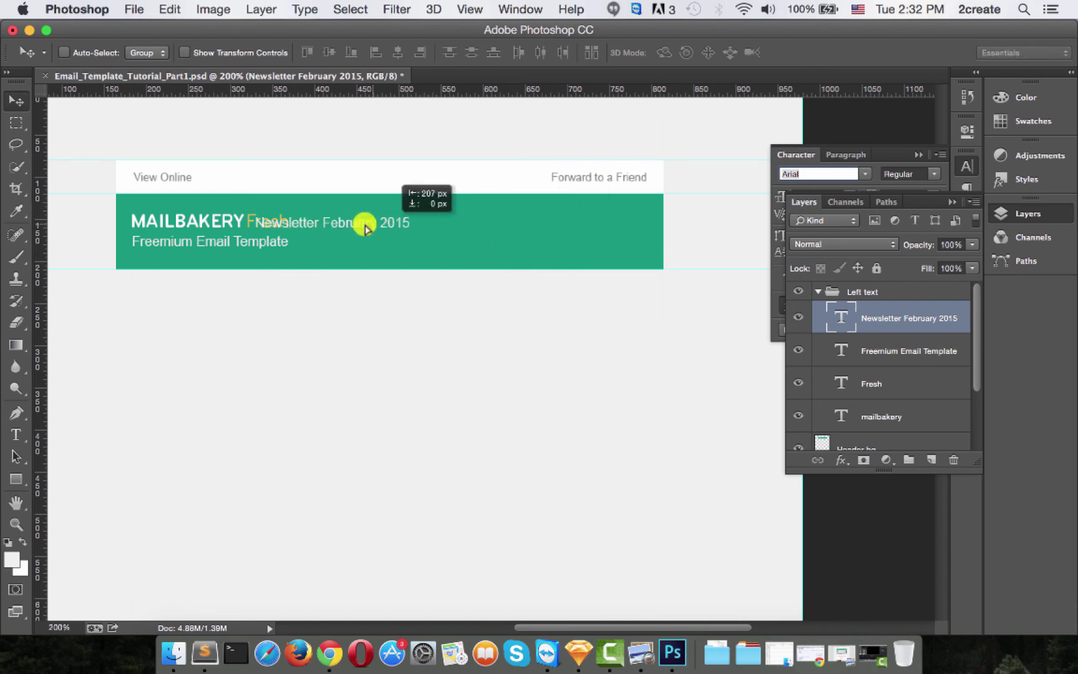
left_click_drag(365, 228, 605, 227)
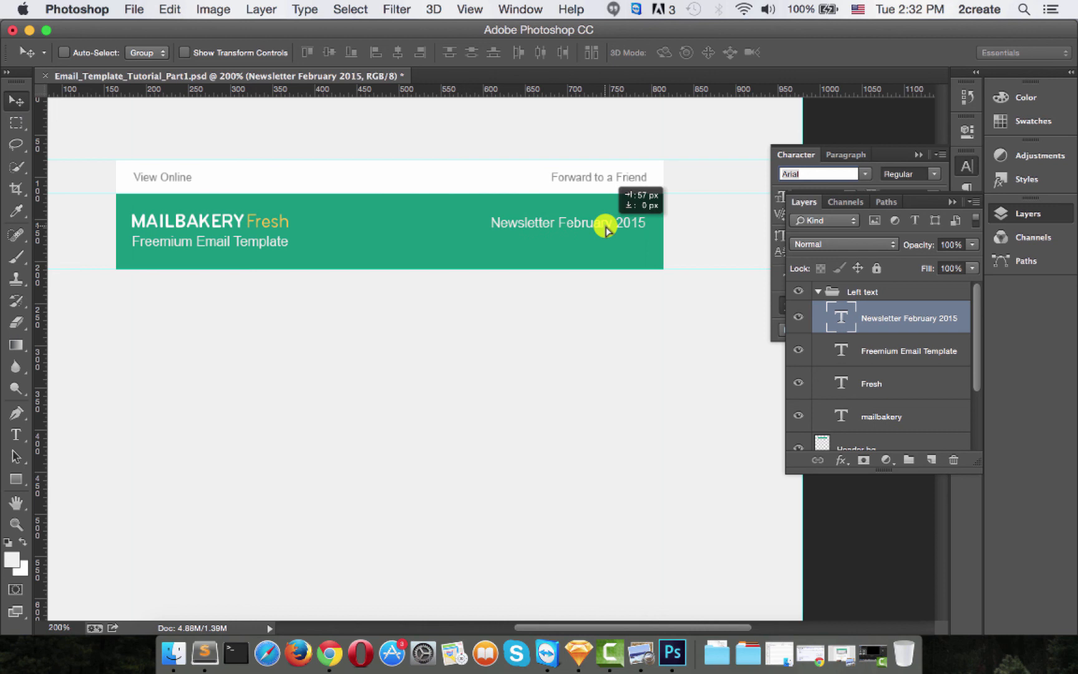
left_click_drag(608, 230, 528, 231)
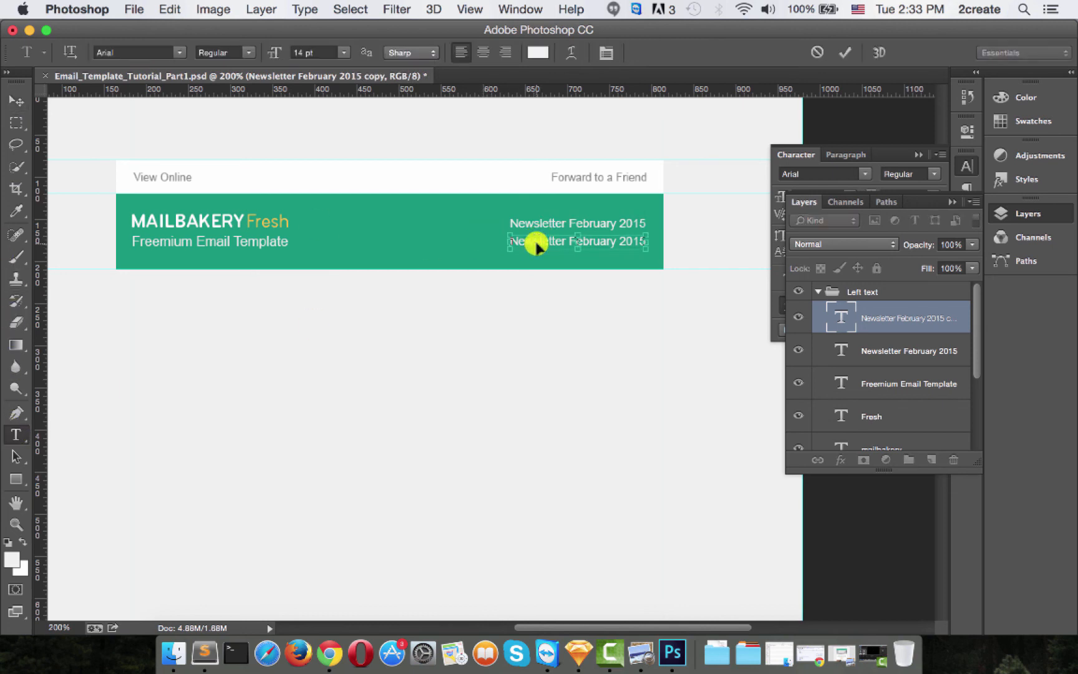
Retype the duplicated line as 'Issue #101' and commit the edit
type("Issue #101")
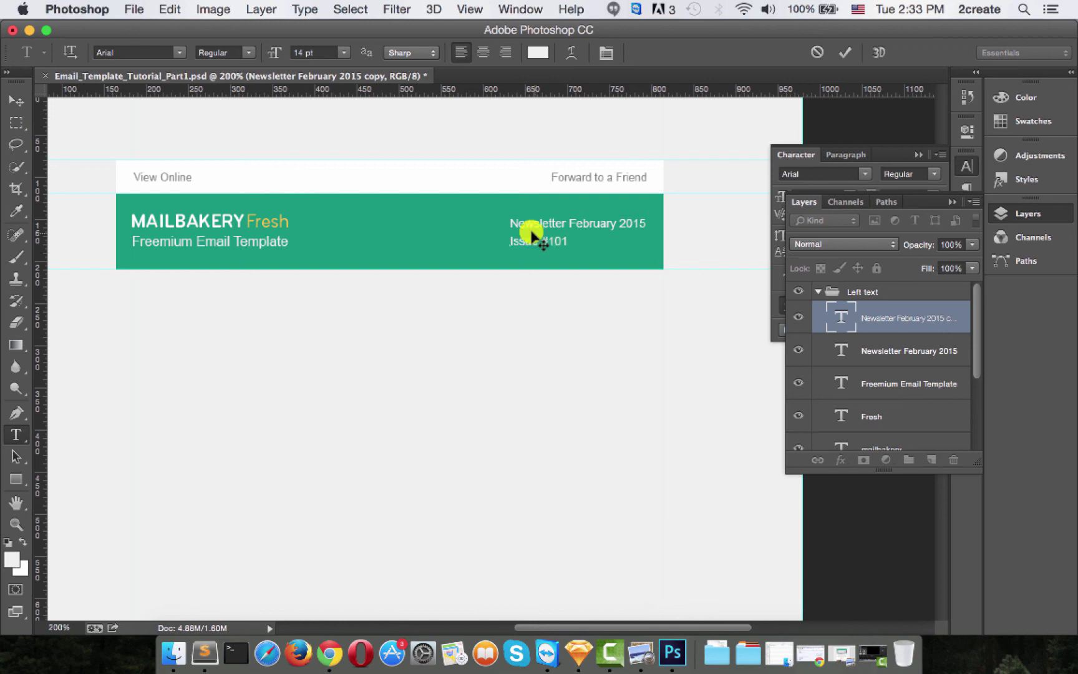
left_click(536, 242)
type("16")
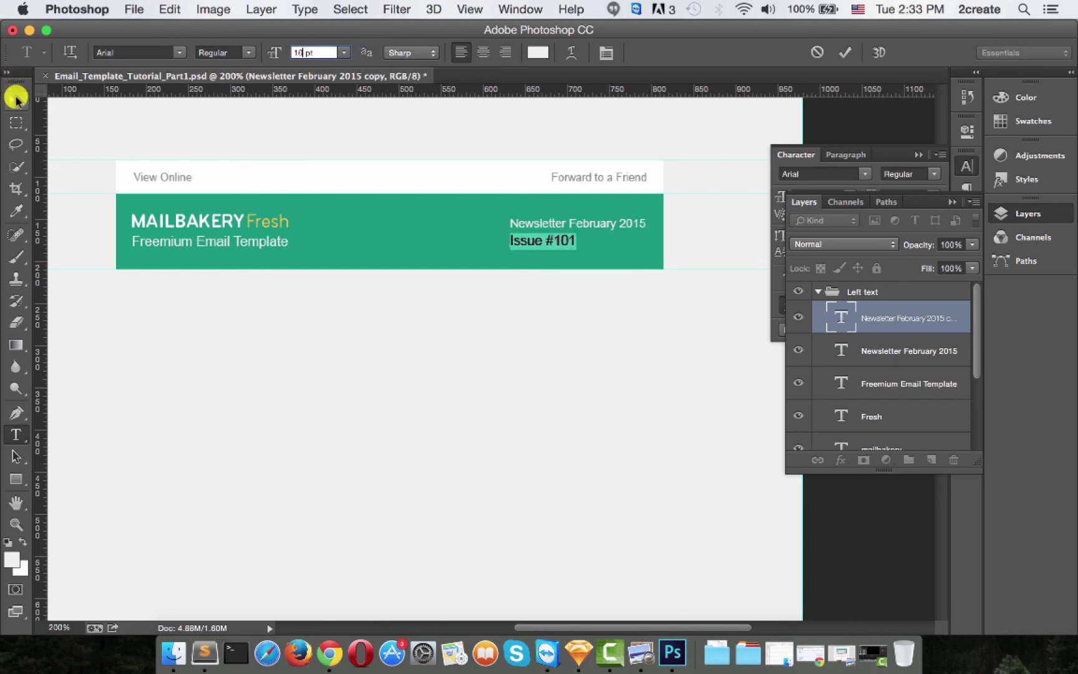
left_click(14, 100)
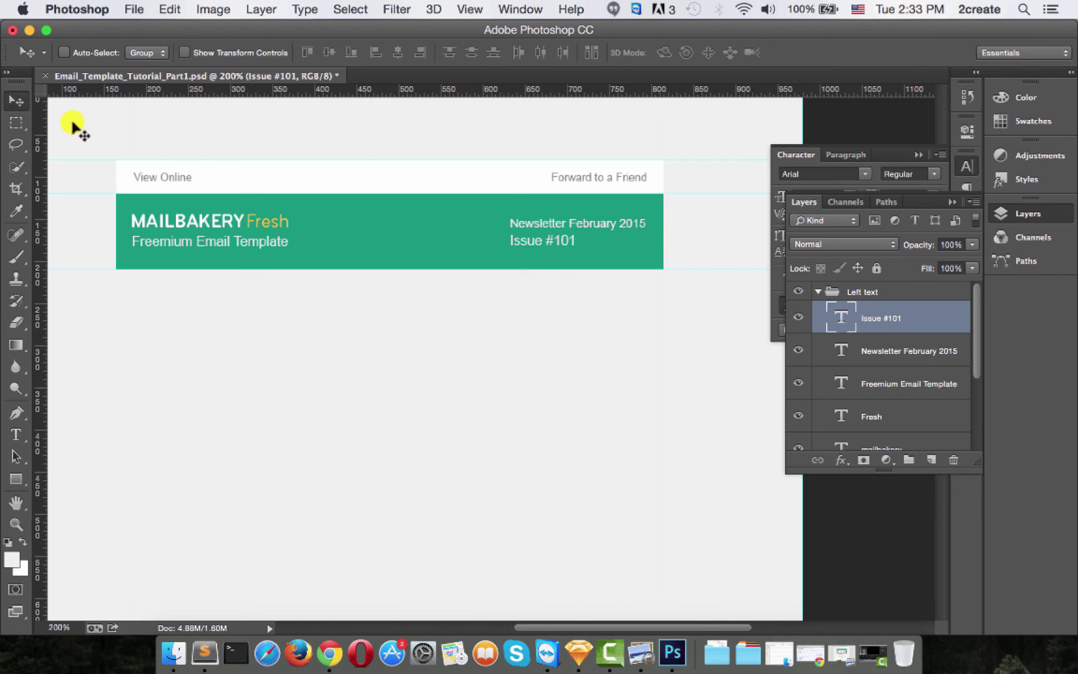
mouse_move(891, 347)
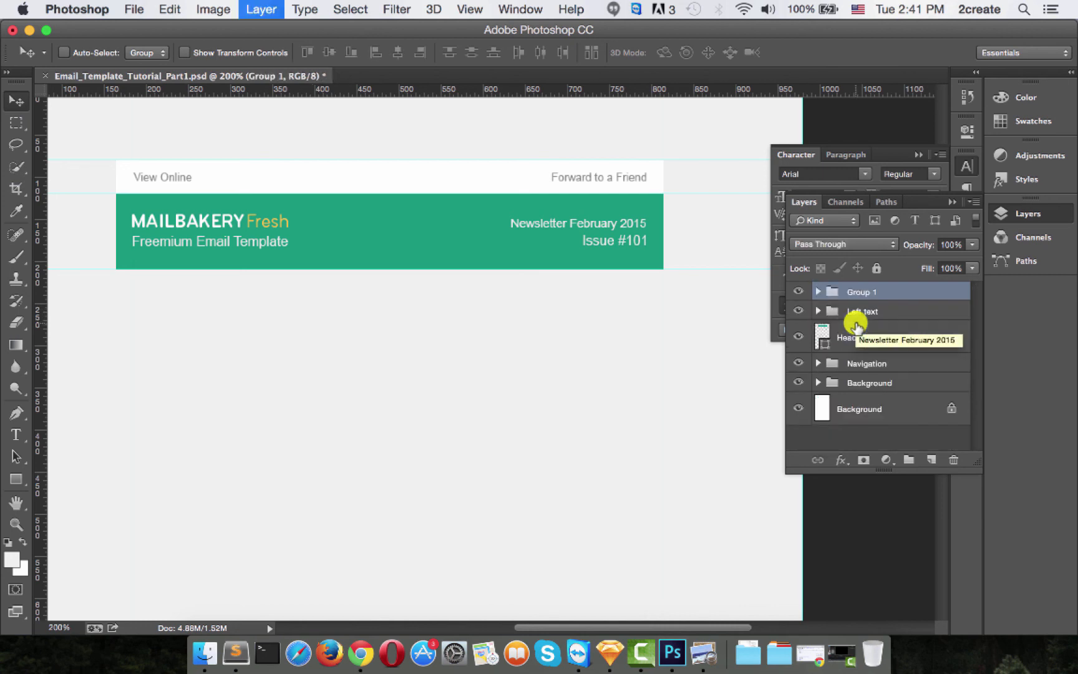
Name the group of right-side date and issue layers 'Right text'
double_click(861, 292)
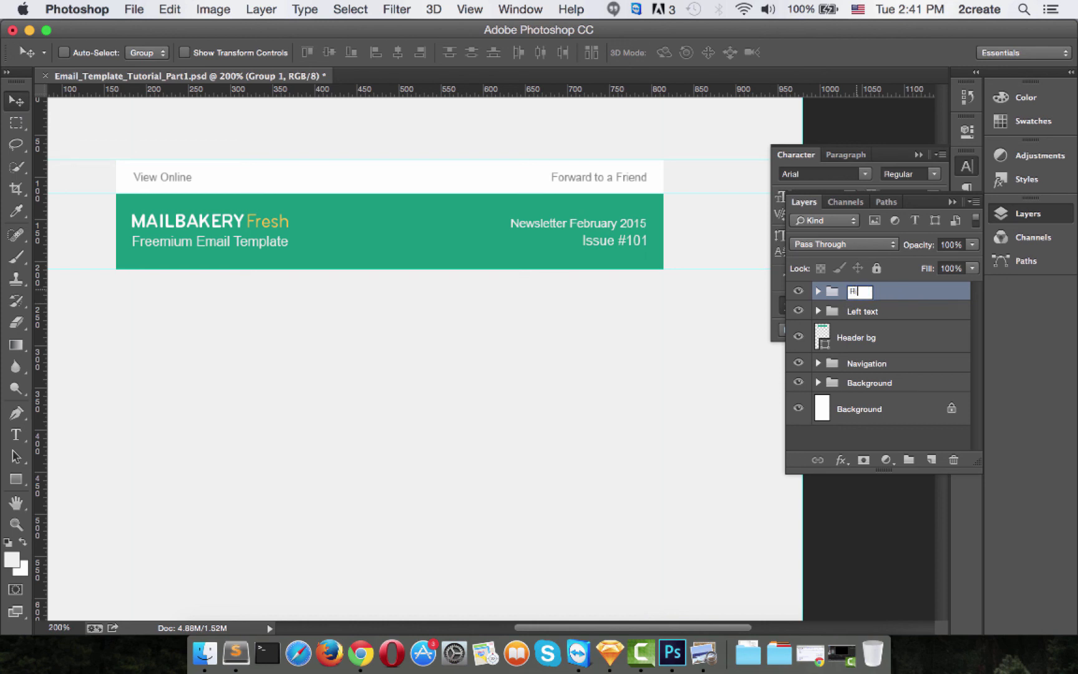
type("Right text")
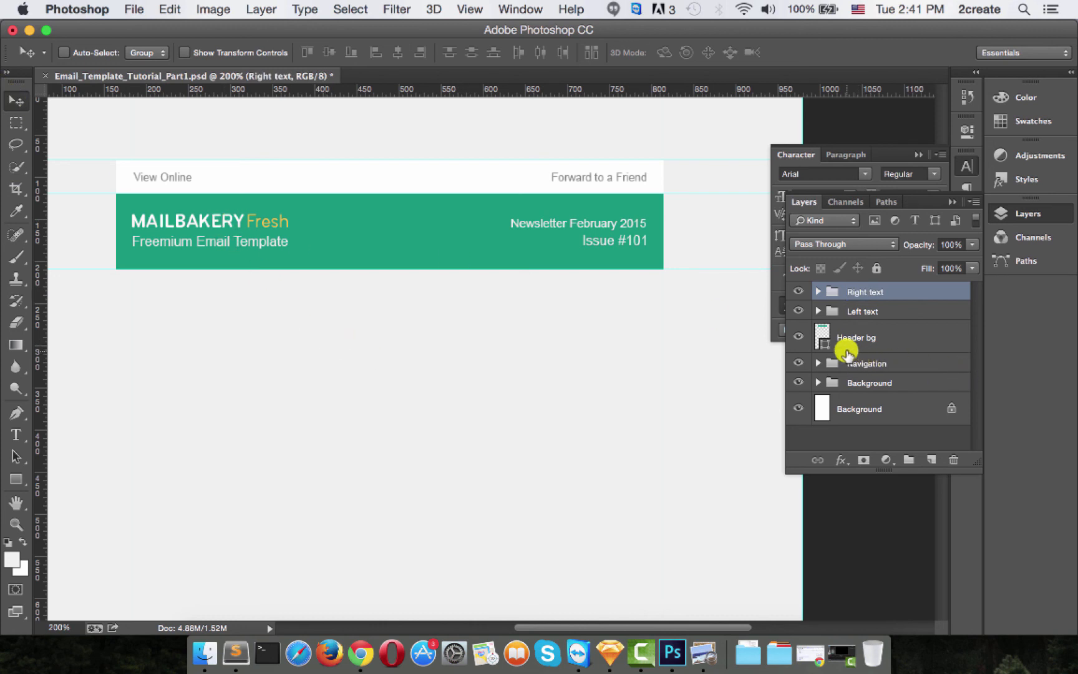
mouse_move(837, 350)
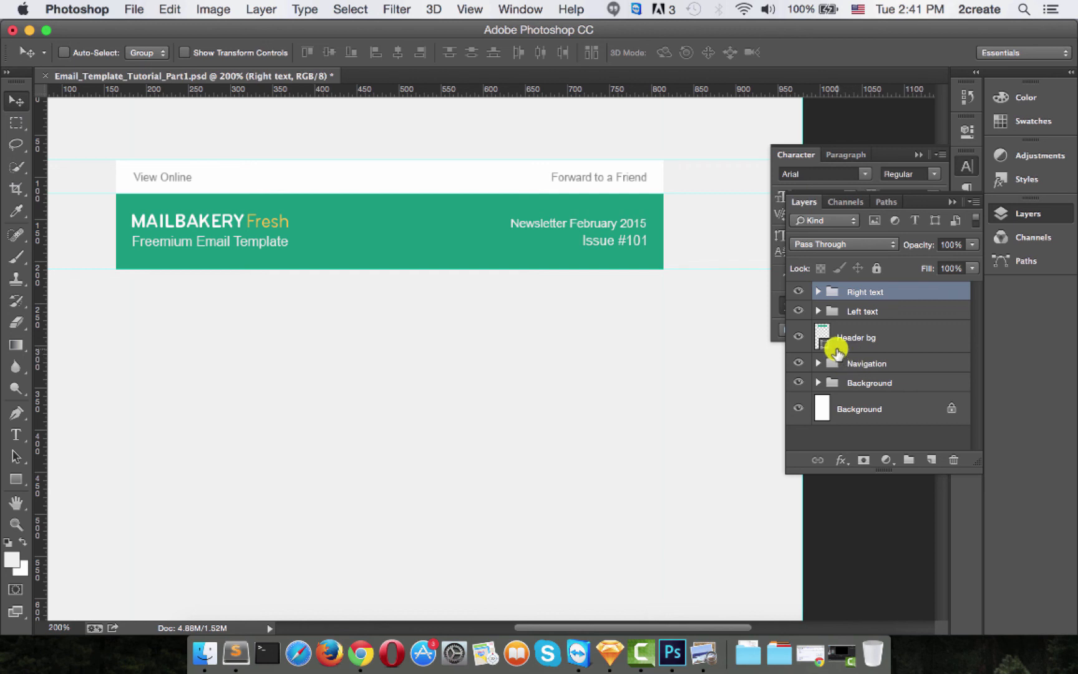
mouse_move(824, 344)
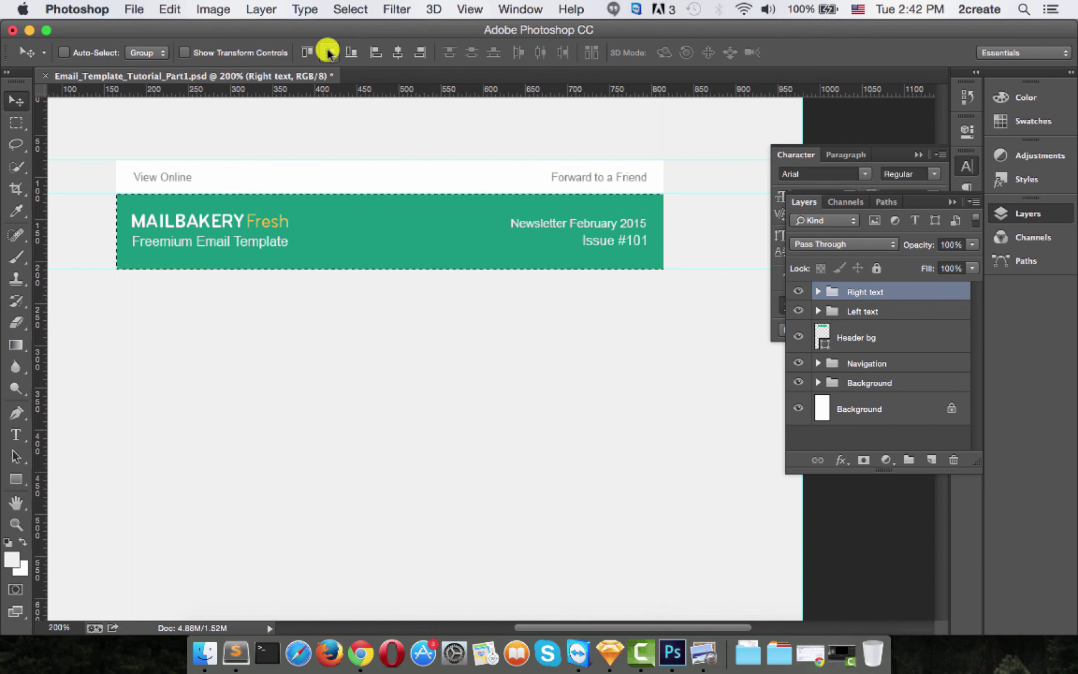
mouse_move(326, 52)
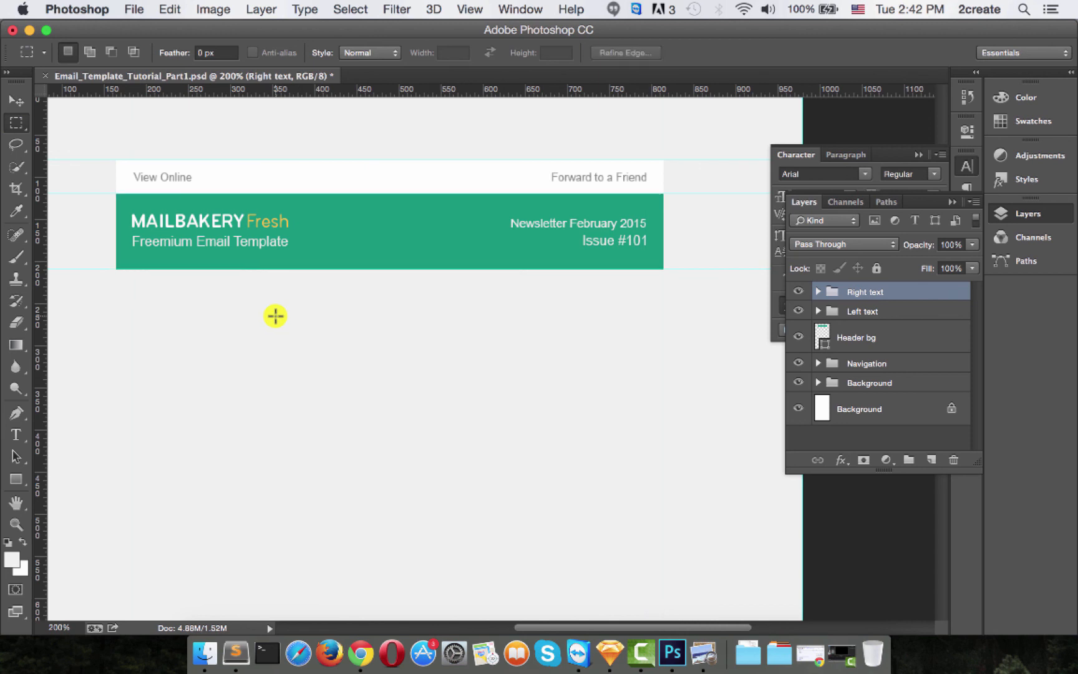
left_click(14, 100)
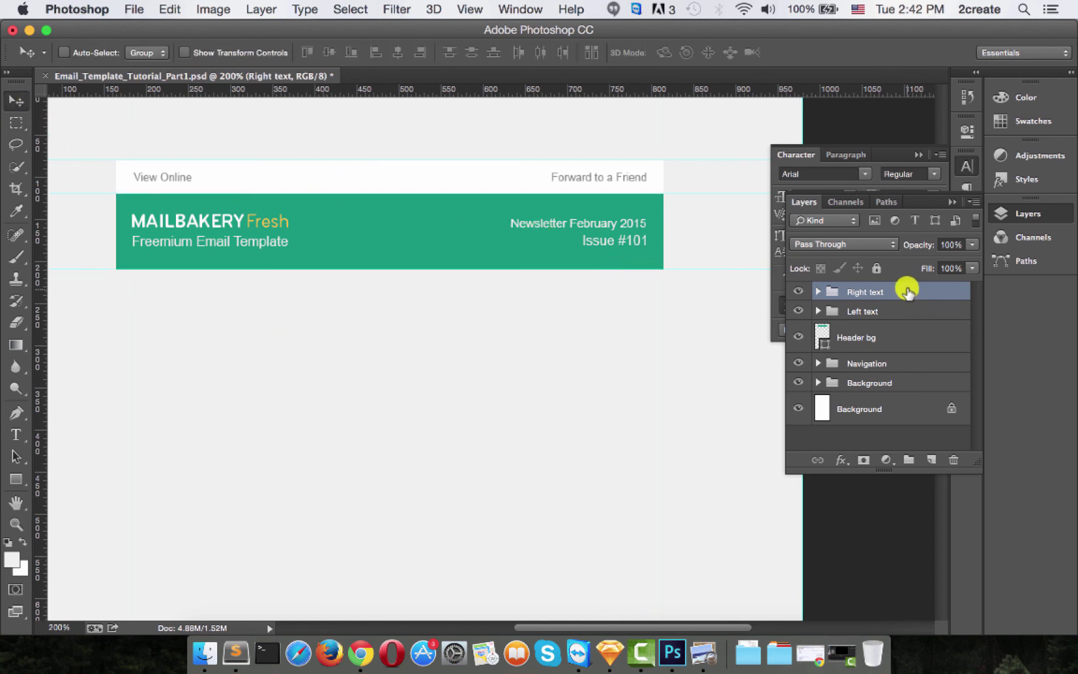
mouse_move(881, 331)
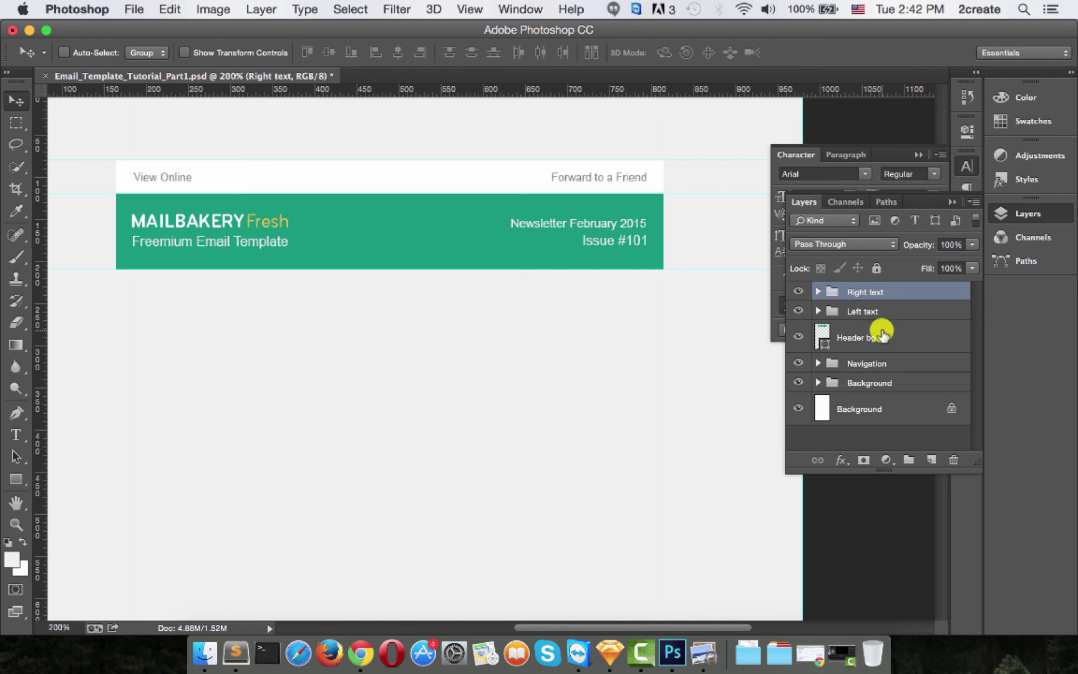
Group Right text, Left text and Header bg into one header group and rename it
left_click(877, 337)
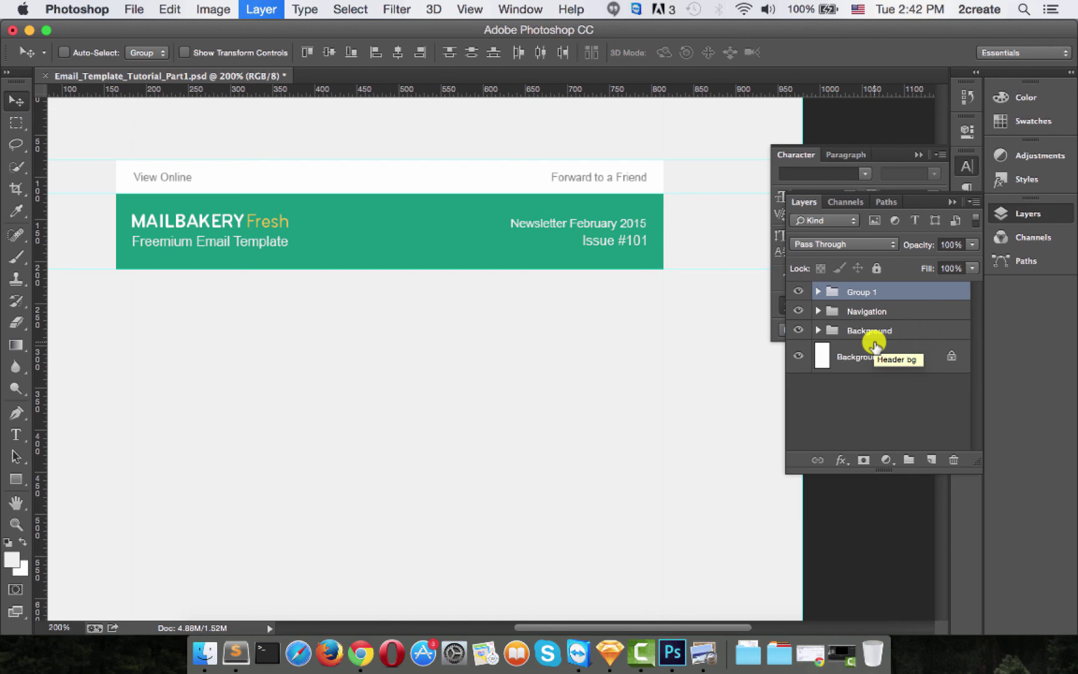
double_click(862, 290)
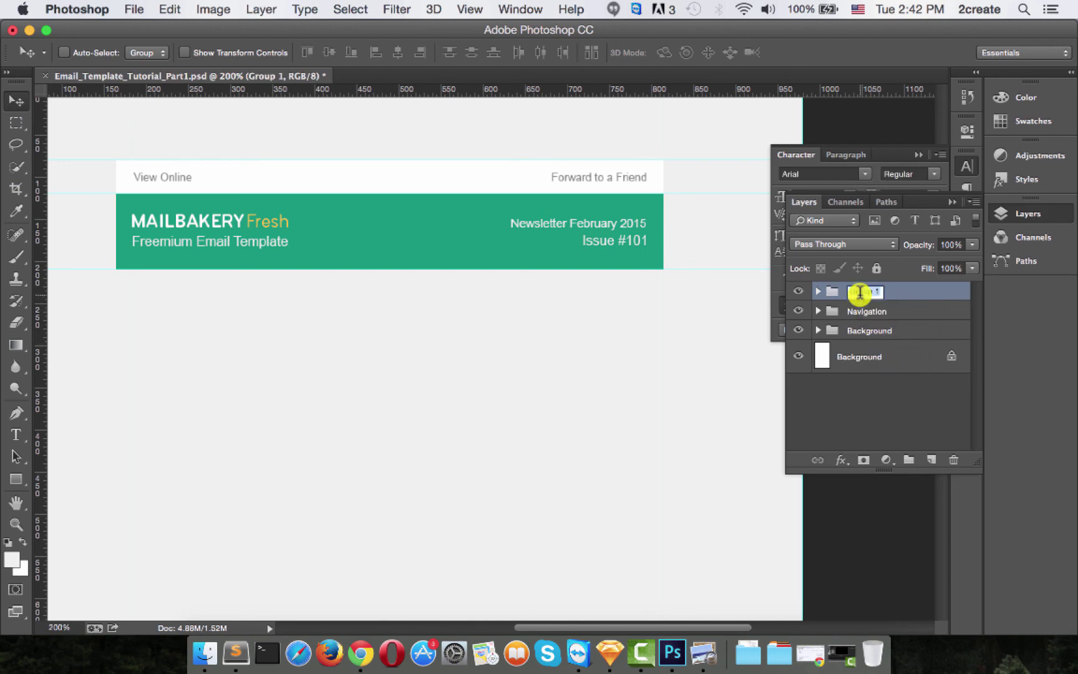